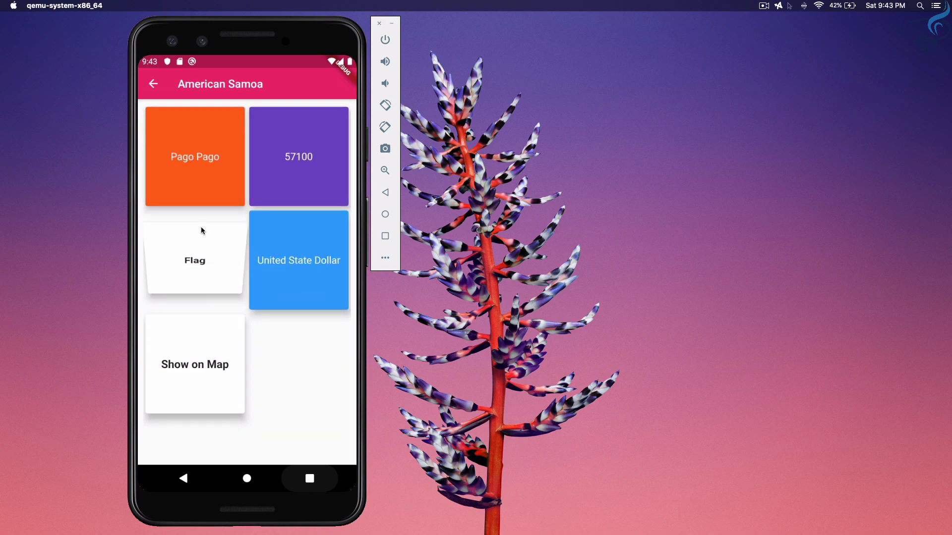
- Open Antigua and Barbuda in the emulator app and flip its Flag card to show the flag
{"action": "left_click", "coordinate": [194, 260]}
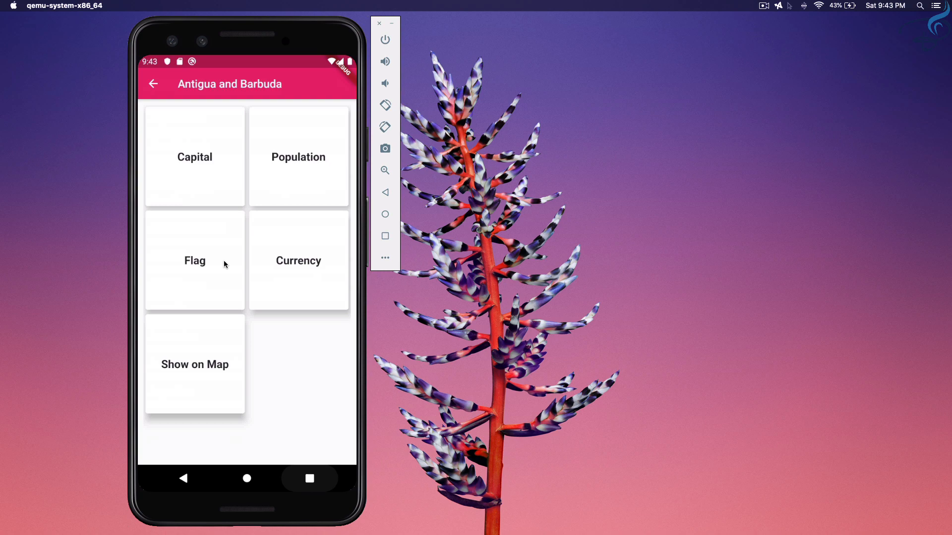
{"action": "left_click", "coordinate": [194, 262]}
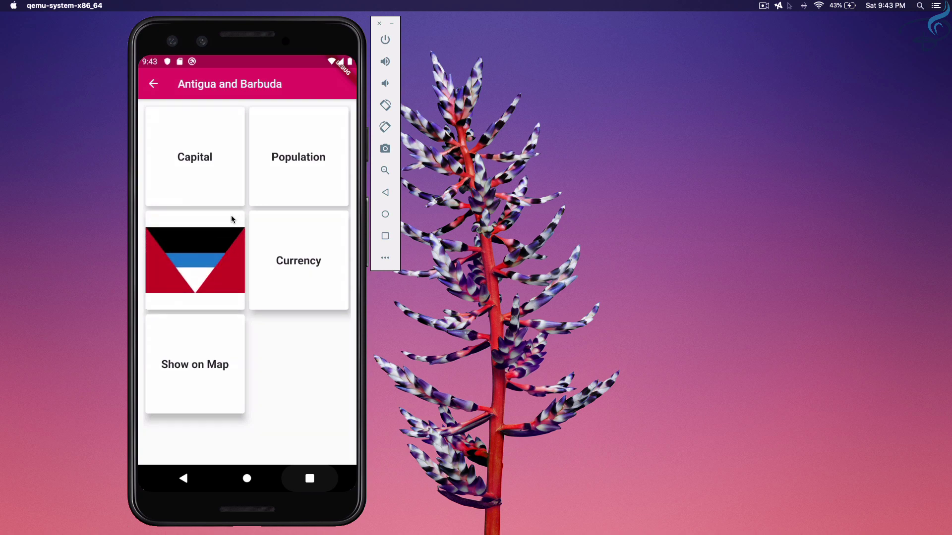
{"action": "mouse_move", "coordinate": [213, 386]}
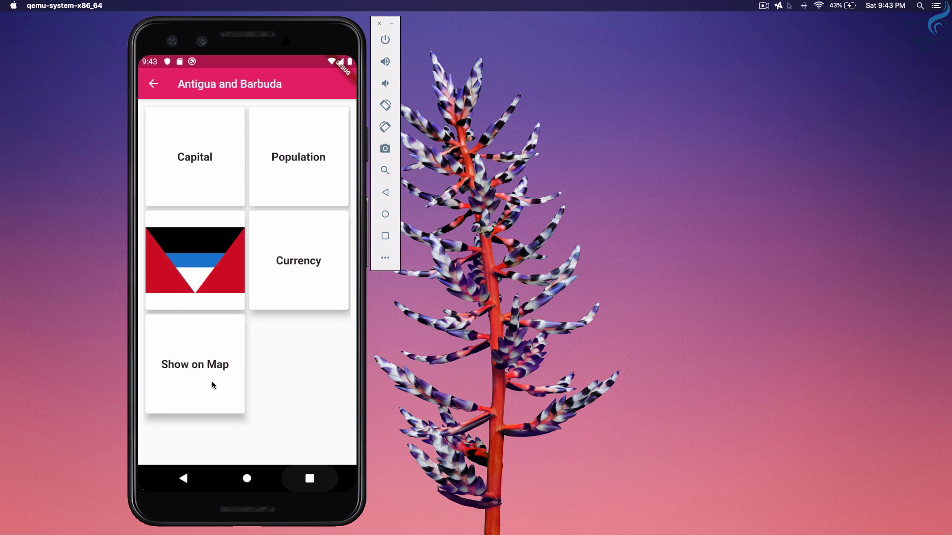
{"action": "mouse_move", "coordinate": [254, 226]}
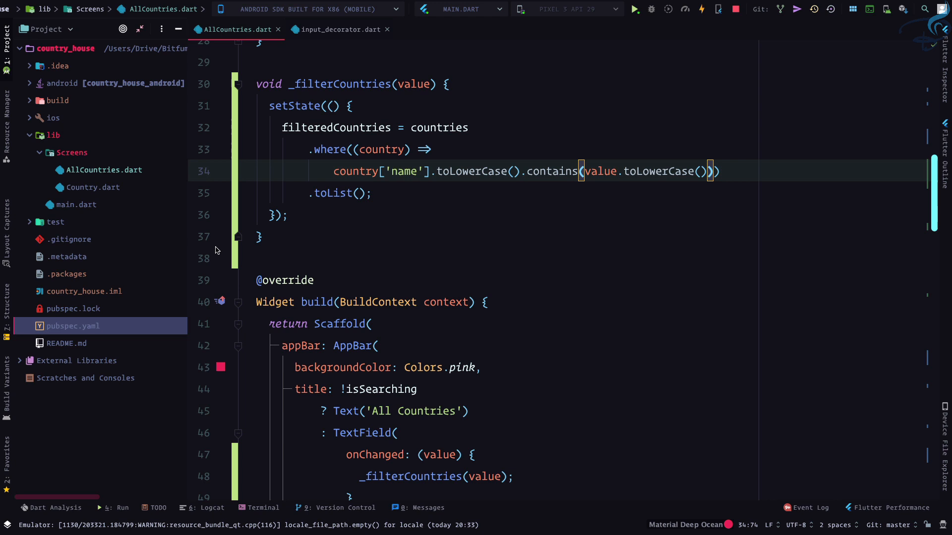
- Create a Dart file named countryMap.dart in the Screens folder via New > Dart File
{"action": "right_click", "coordinate": [71, 152]}
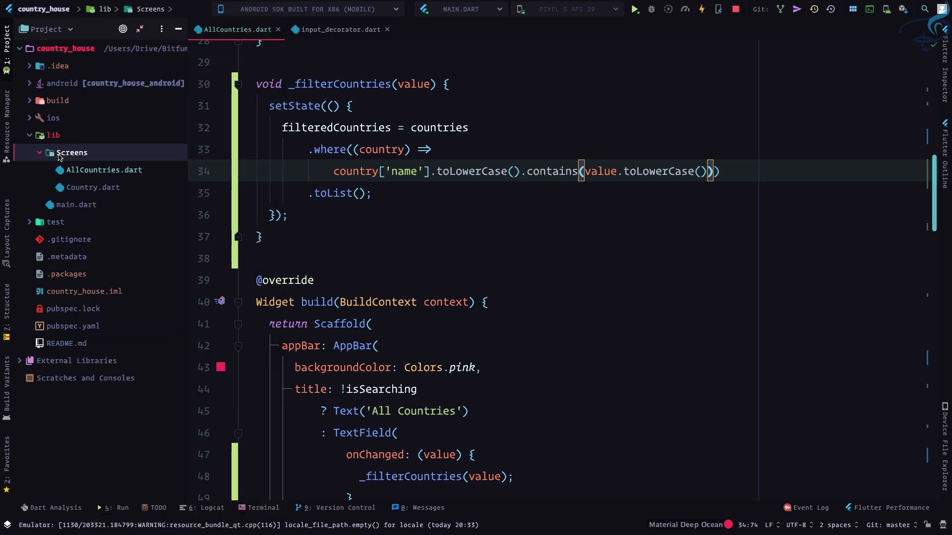
{"action": "right_click", "coordinate": [71, 152]}
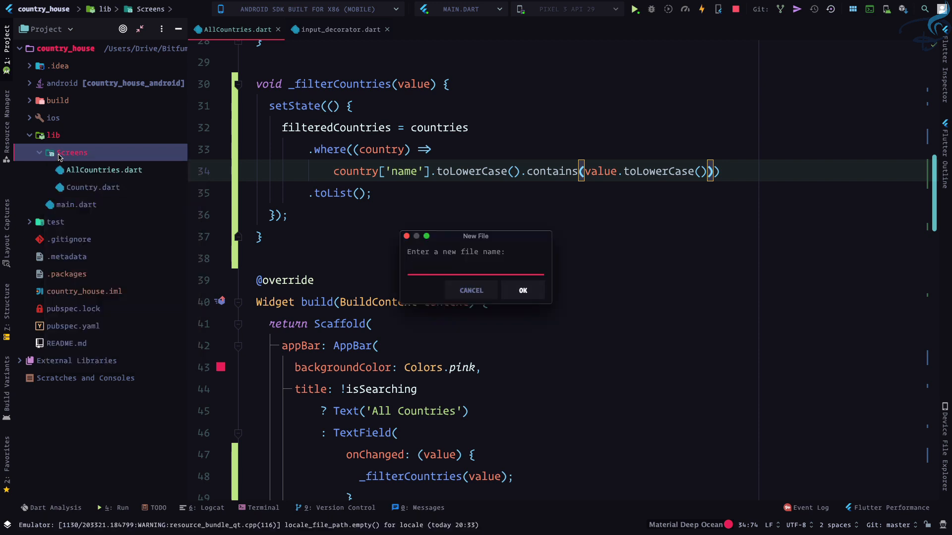
{"action": "type", "text": "countryMa"}
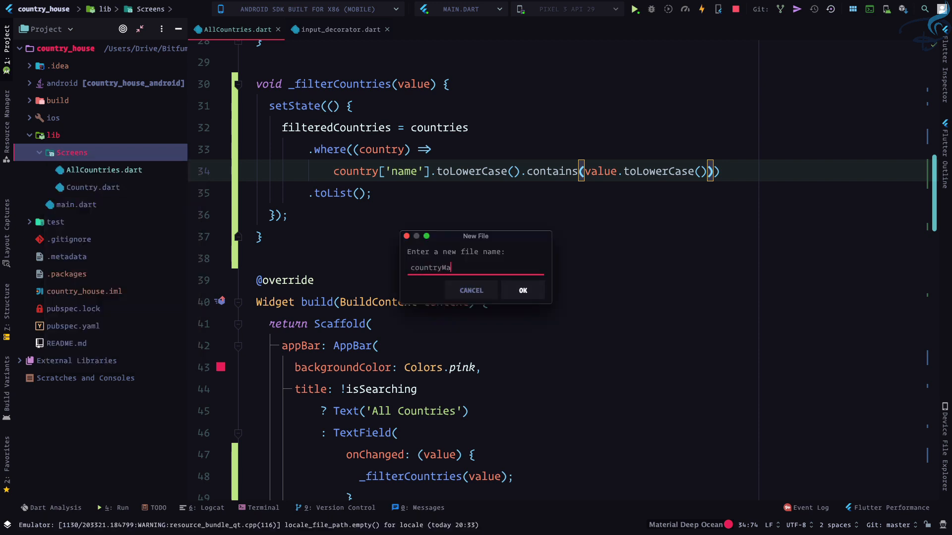
{"action": "left_click", "coordinate": [522, 290]}
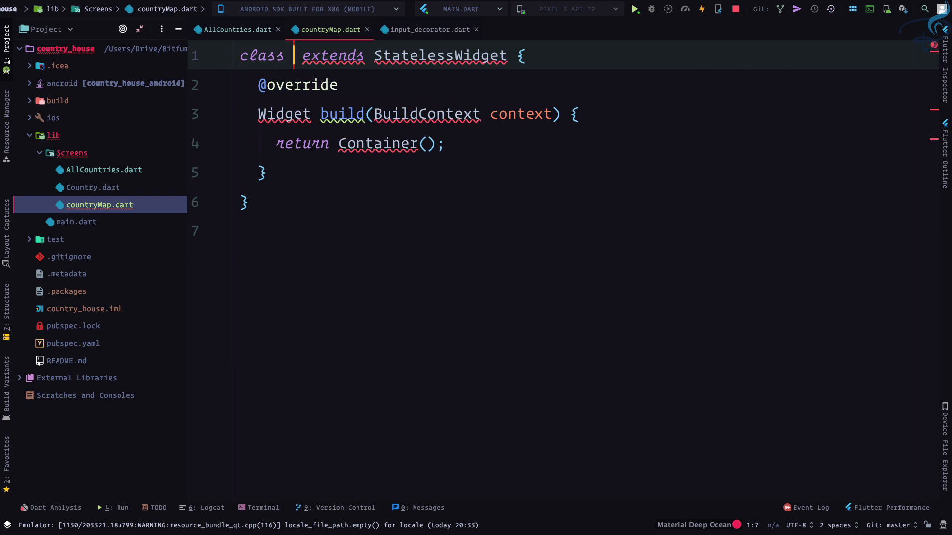
- Name the widget class CountryMap and quick-fix import package:flutter/material.dart
{"action": "type", "text": "Coun"}
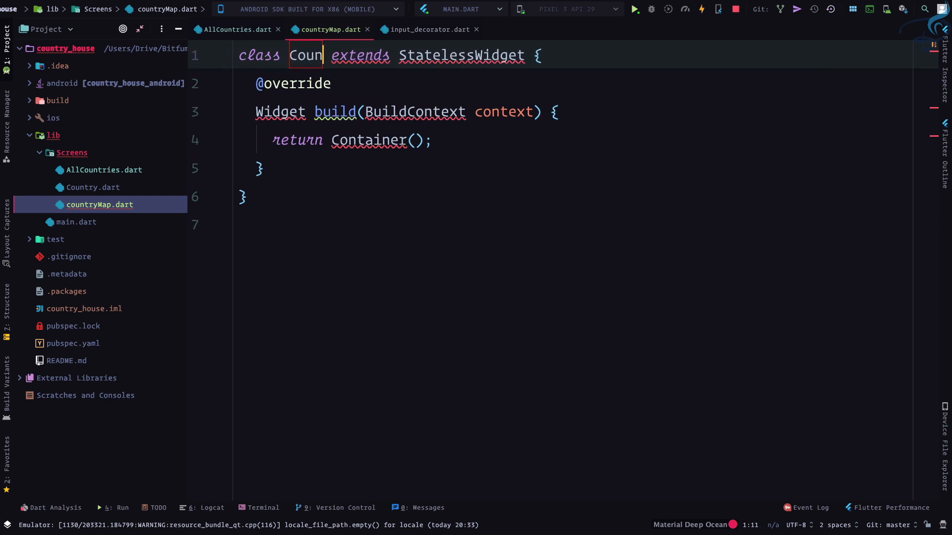
{"action": "type", "text": "tryMap"}
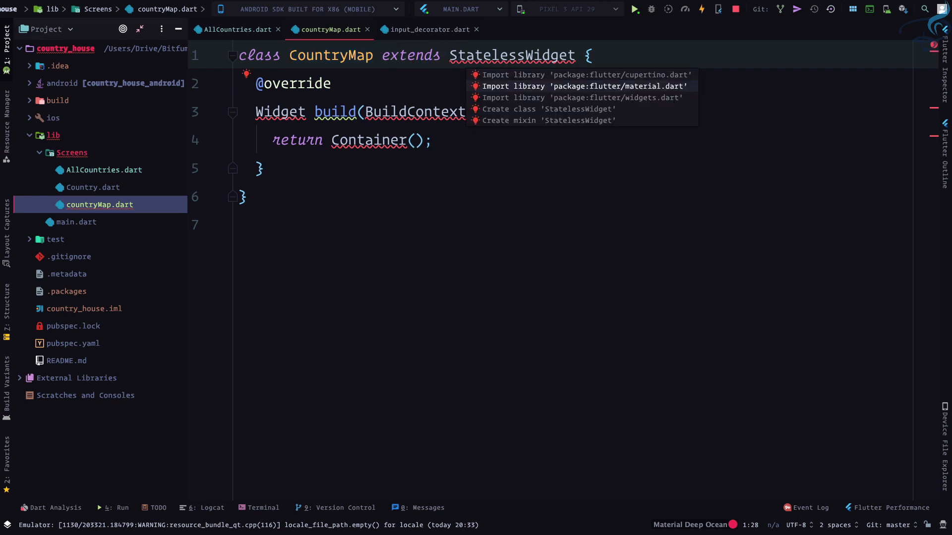
{"action": "left_click", "coordinate": [581, 85]}
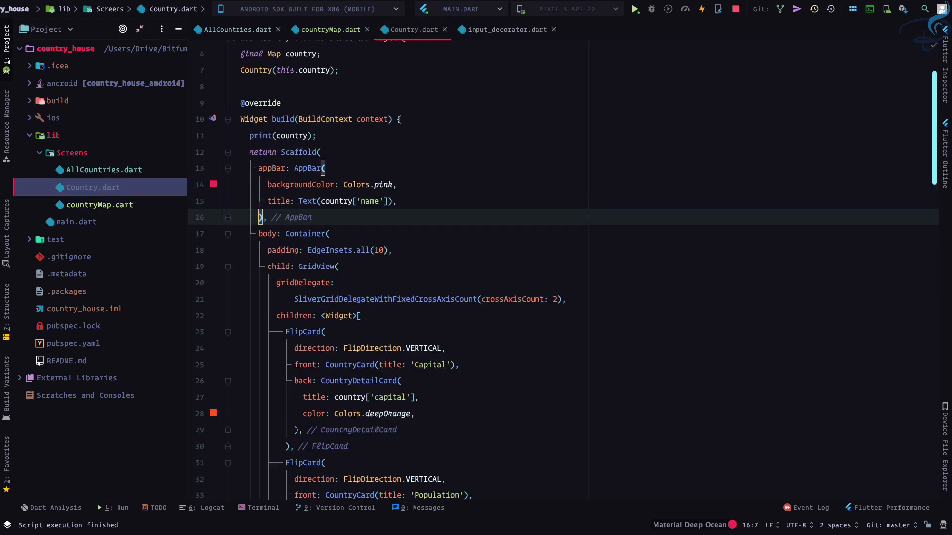
- Wrap the Show on Map CountryCard in Country.dart with a GestureDetector and empty onTap
{"action": "scroll", "scroll_direction": "down", "scroll_amount": 3}
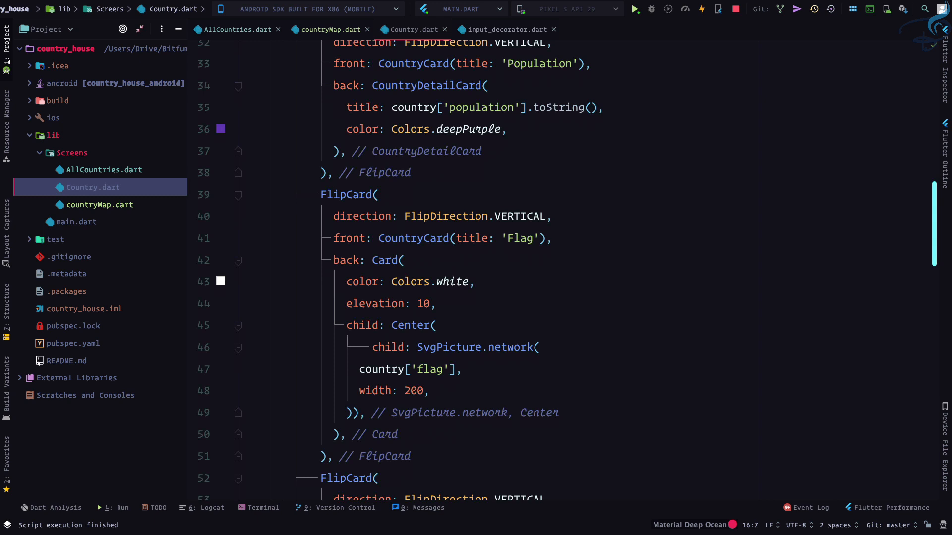
{"action": "scroll", "scroll_direction": "down", "scroll_amount": 3}
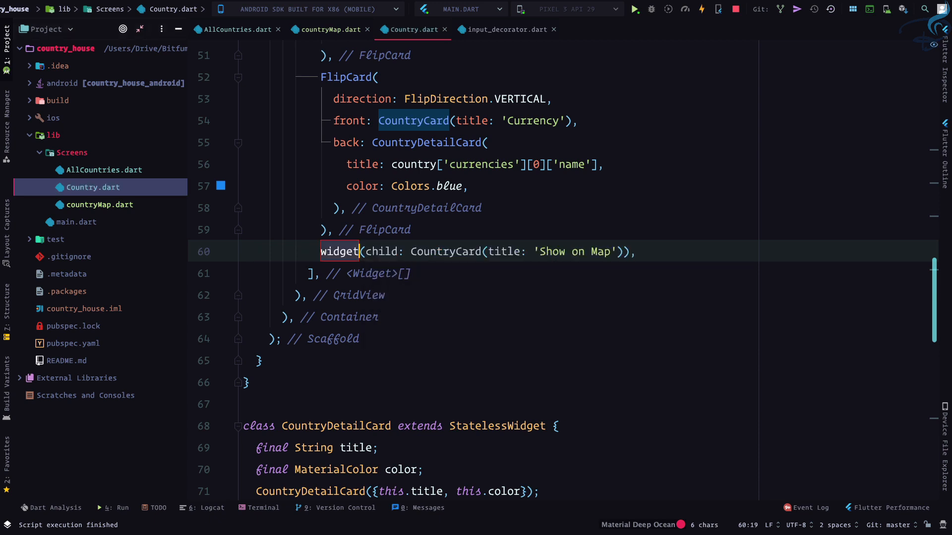
{"action": "type", "text": "GestureDetector(onTap: (){"}
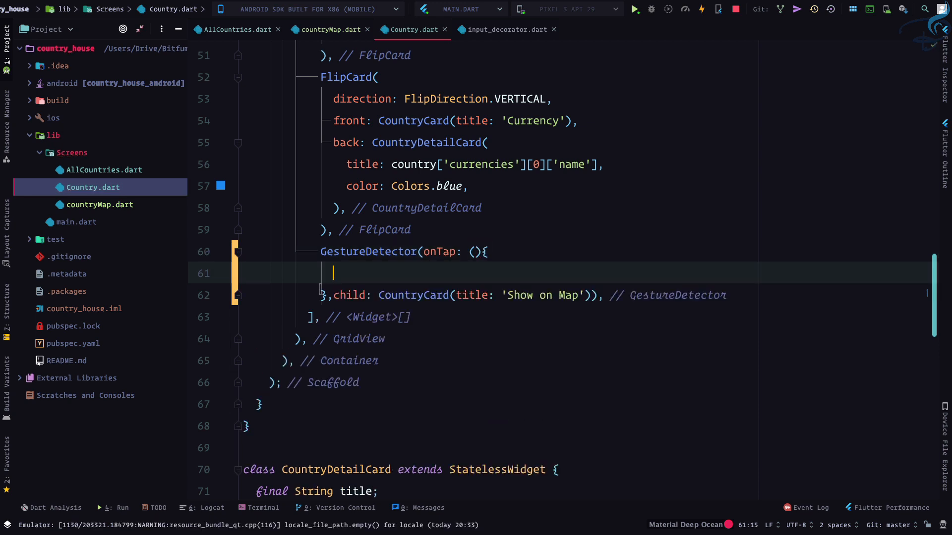
- In onTap, call Navigator.of(context).push with MaterialPageRoute chosen from autocomplete
{"action": "type", "text": "Navigator"}
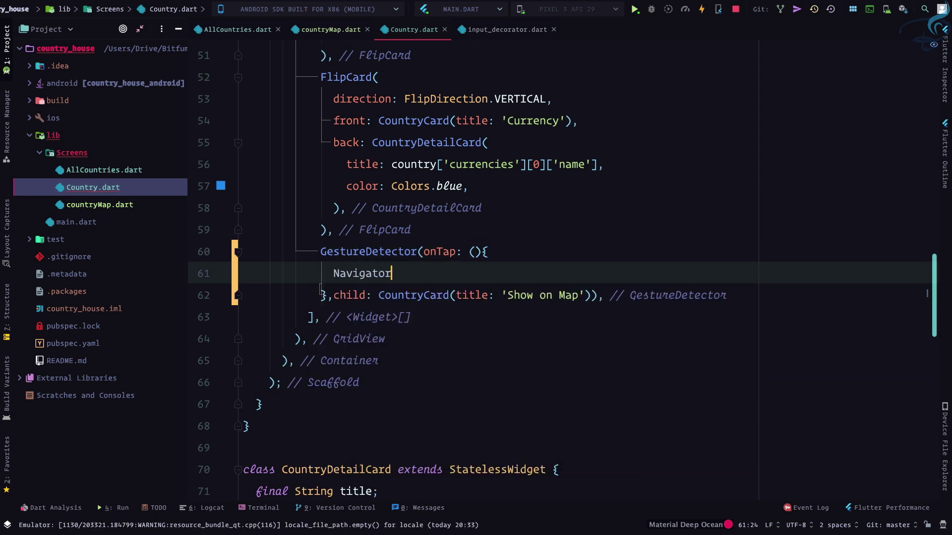
{"action": "type", "text": ".of(c"}
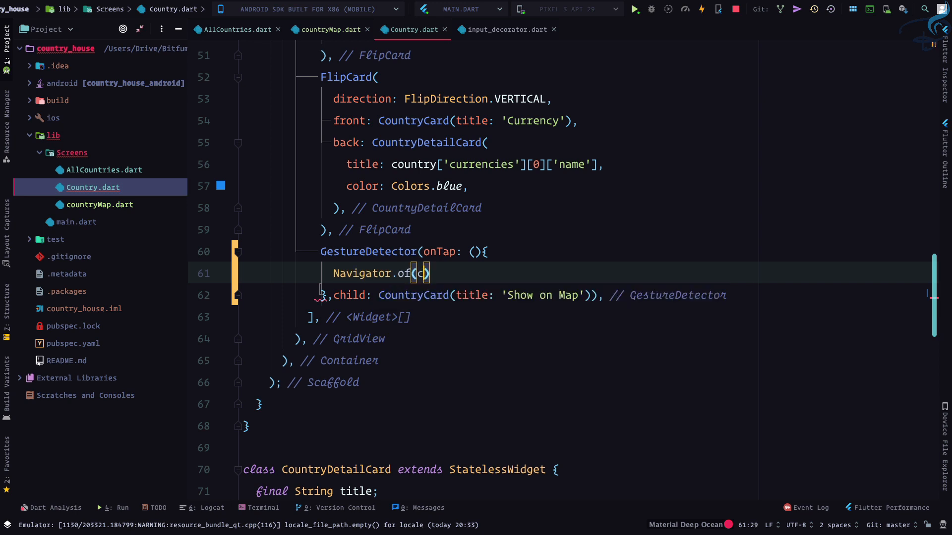
{"action": "type", "text": "ontext"}
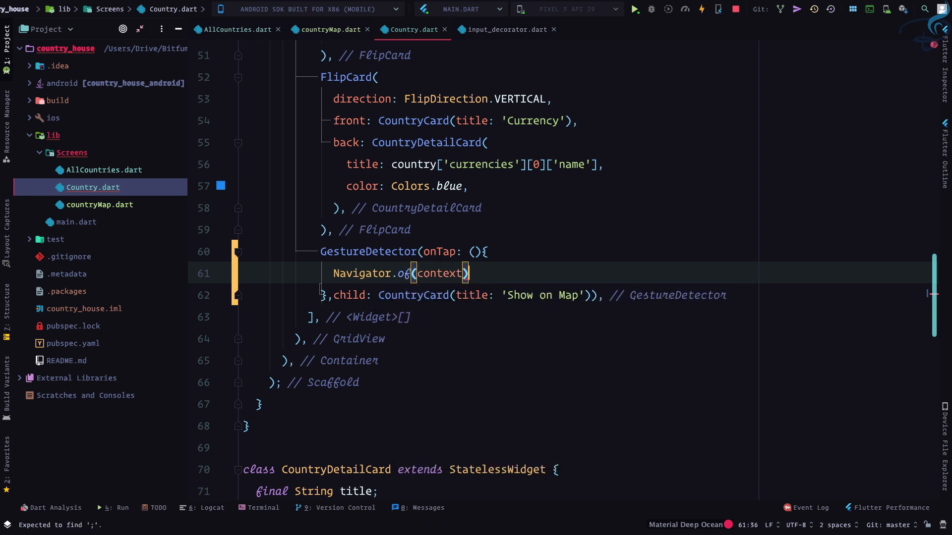
{"action": "type", "text": ".push(route"}
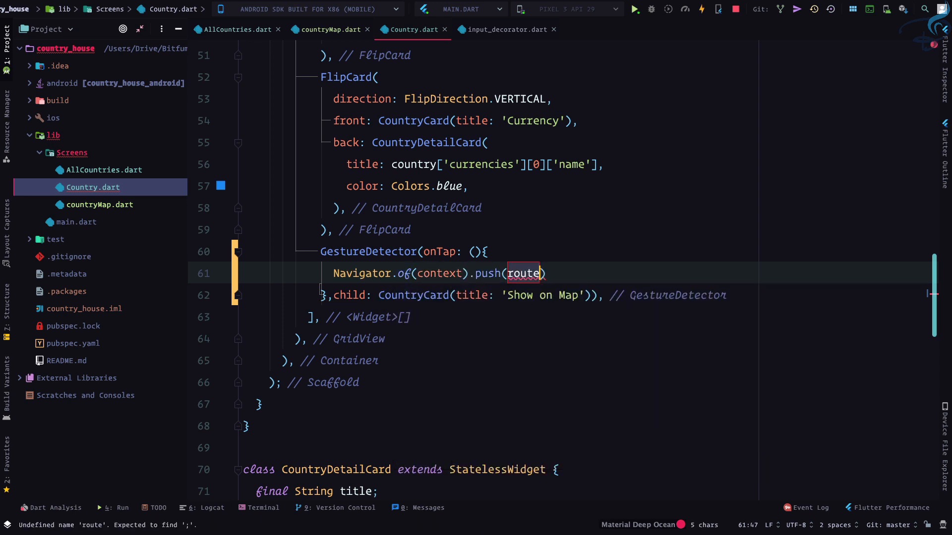
{"action": "type", "text": "Mater"}
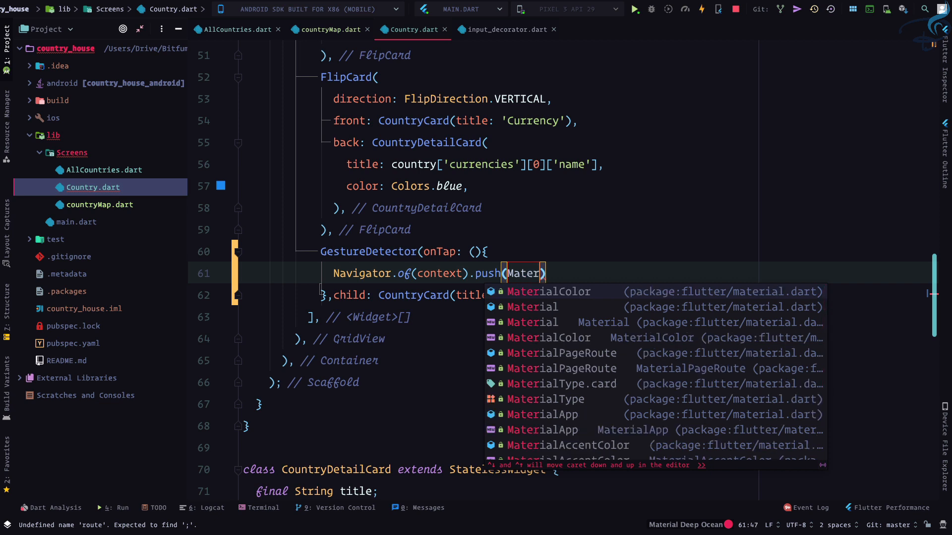
{"action": "left_click", "coordinate": [560, 352]}
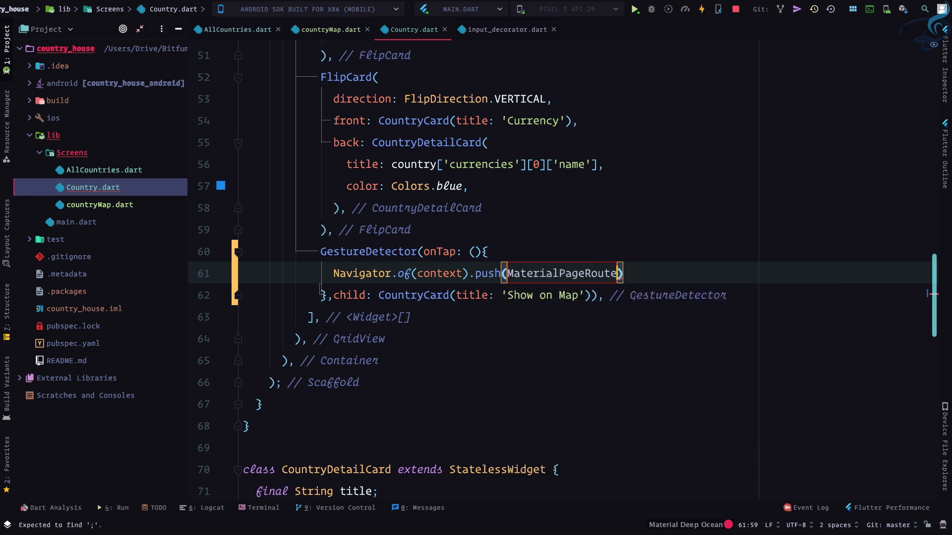
- Complete the route with builder: (ctx) => CountryMap() and reformat the code
{"action": "type", "text": "()"}
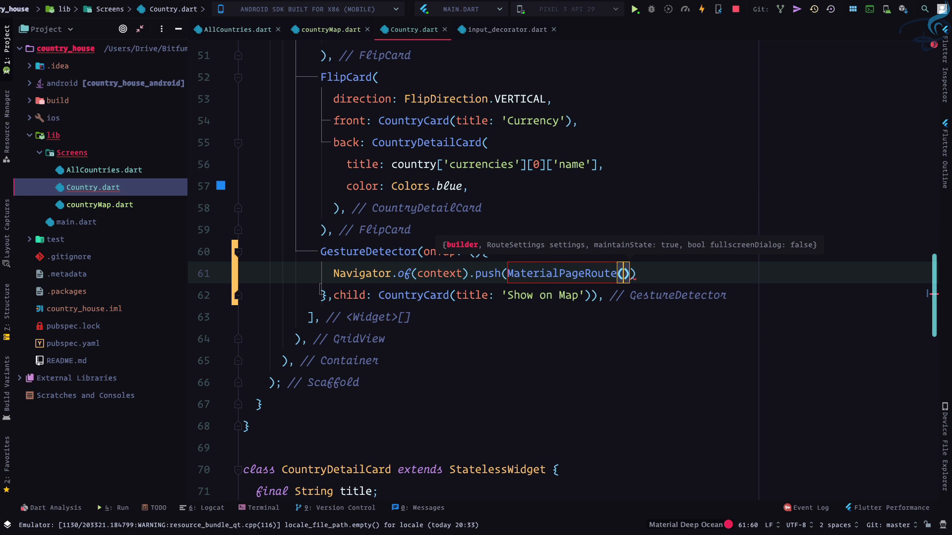
{"action": "type", "text": "builder: ("}
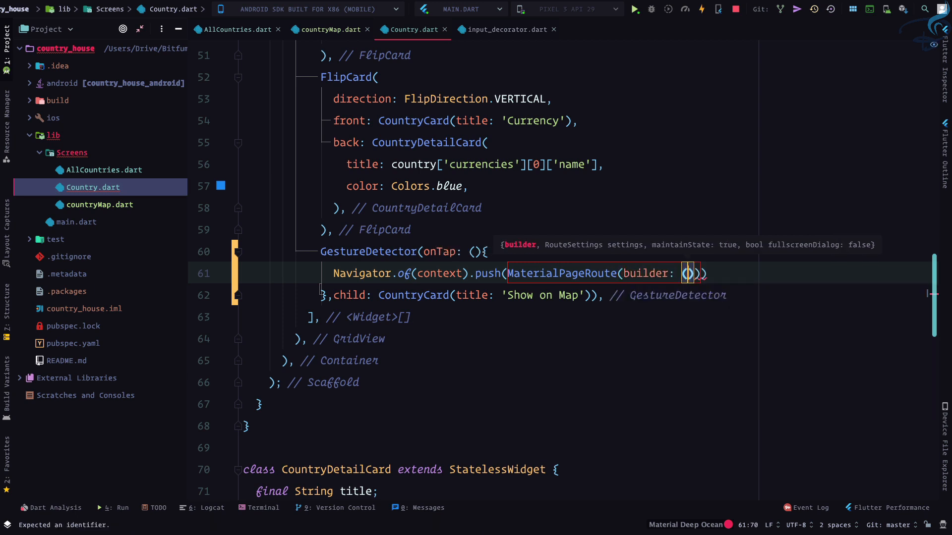
{"action": "type", "text": "ctx) =>"}
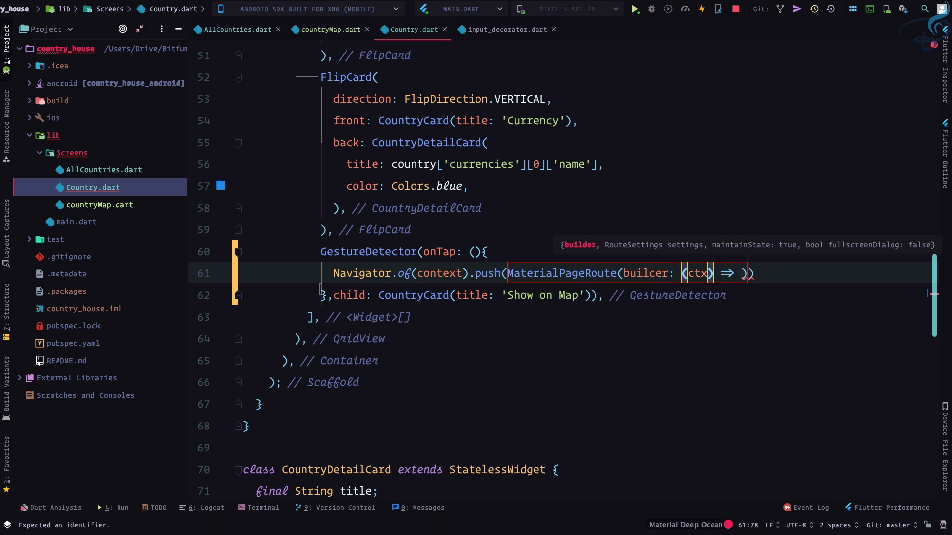
{"action": "type", "text": "CountryMap("}
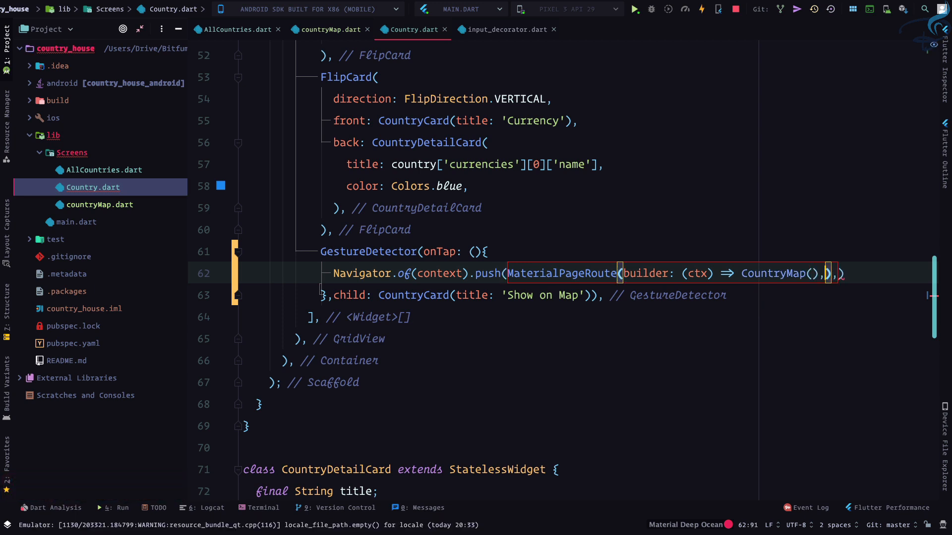
{"action": "type", "text": ";)"}
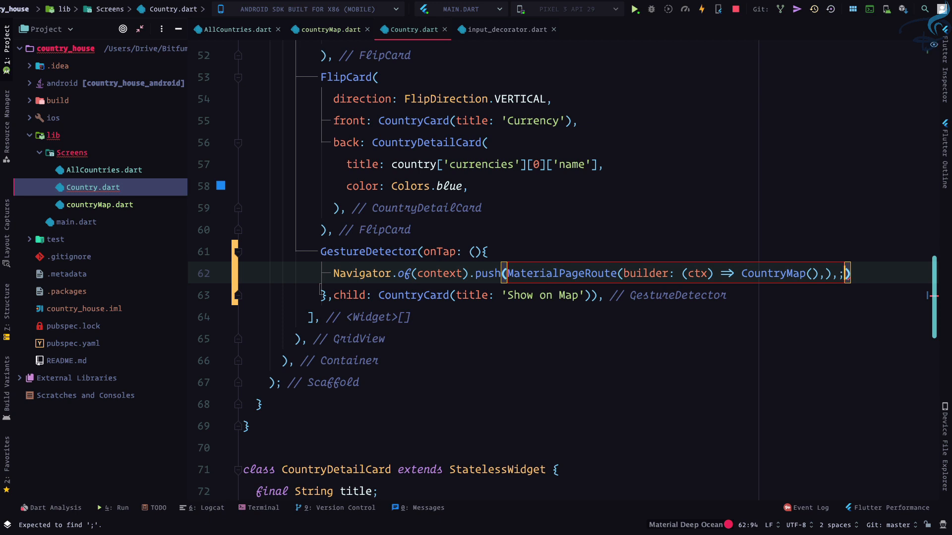
{"action": "key", "text": "ctrl+alt+l"}
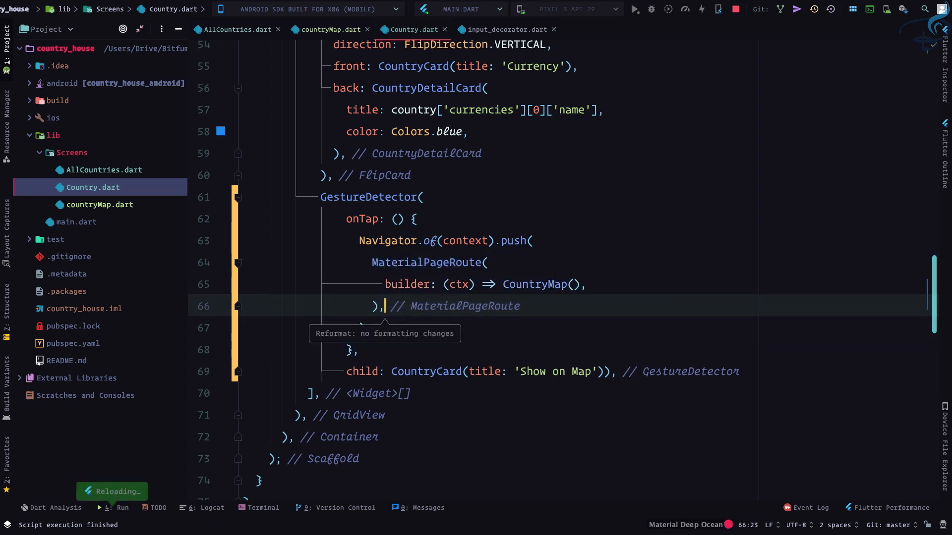
{"action": "left_click", "coordinate": [330, 29]}
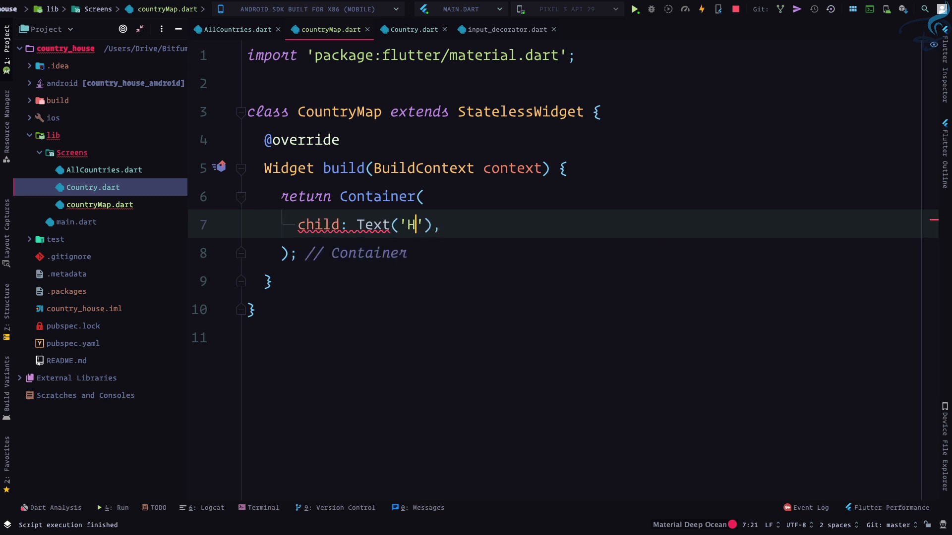
- Make CountryMap's build return Scaffold(appBar: AppBar(title: Text('Country Name')))
{"action": "type", "text": "ello"}
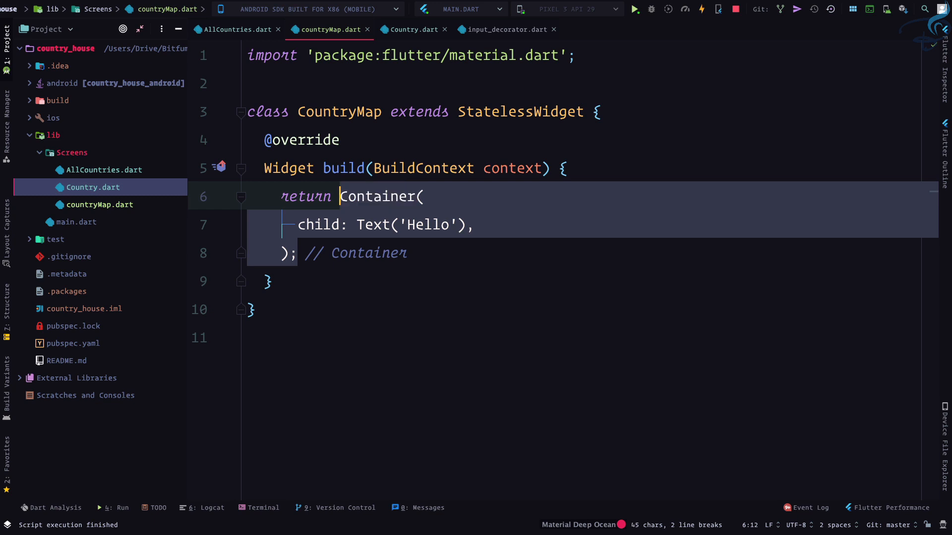
{"action": "type", "text": "Scaffold(appBar: ,"}
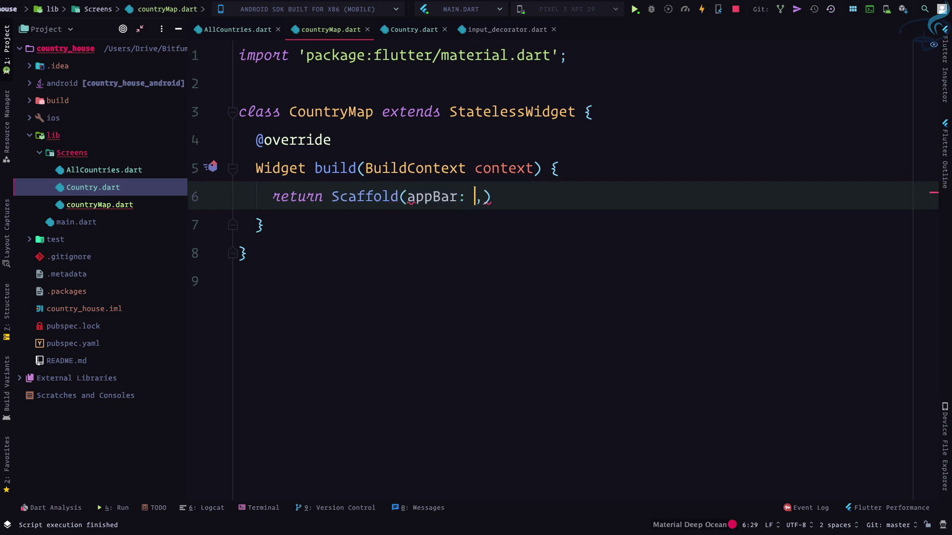
{"action": "type", "text": "AppBar()"}
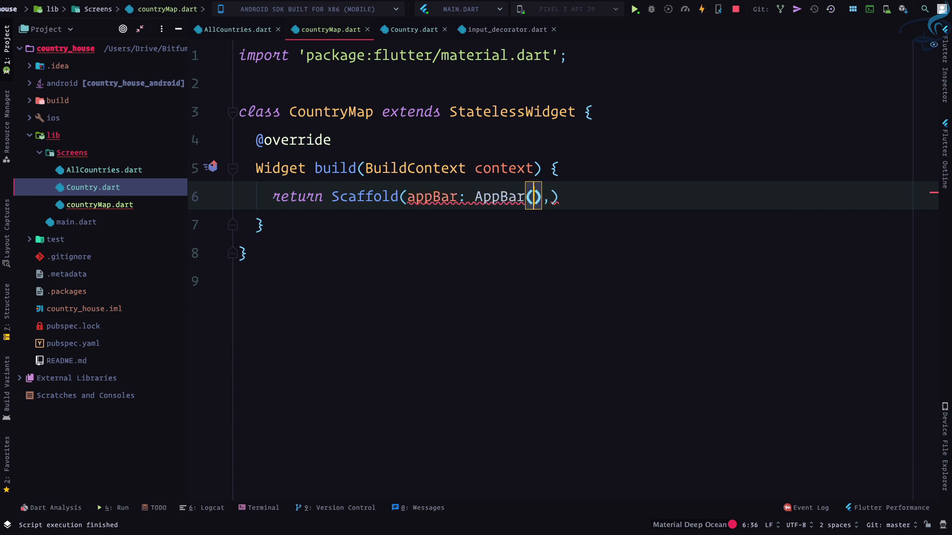
{"action": "type", "text": "title: Text('"}
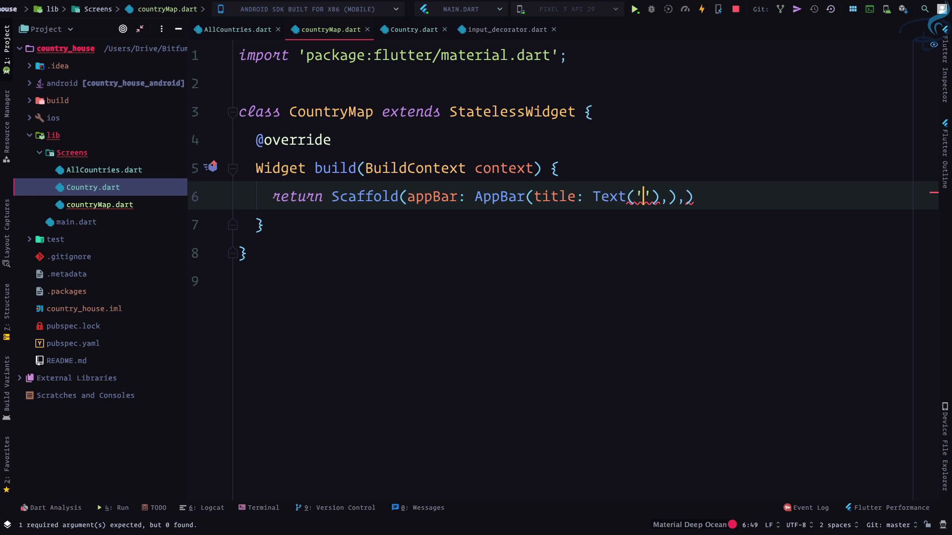
{"action": "type", "text": "Country Name"}
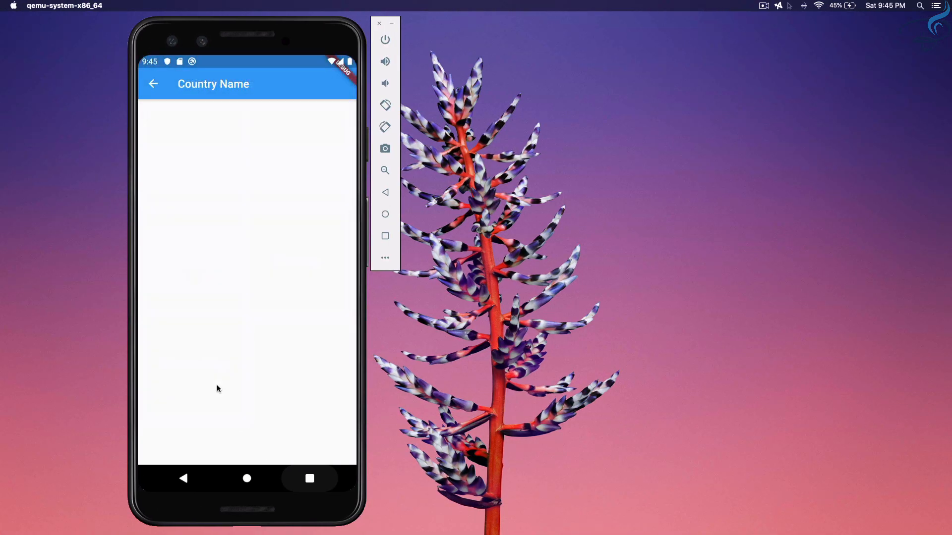
{"action": "mouse_move", "coordinate": [185, 125]}
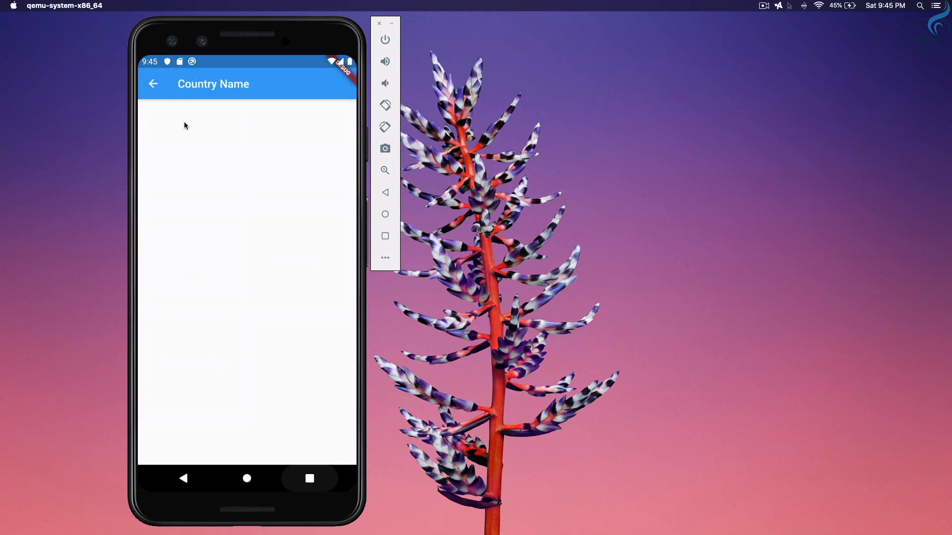
{"action": "left_click", "coordinate": [153, 84]}
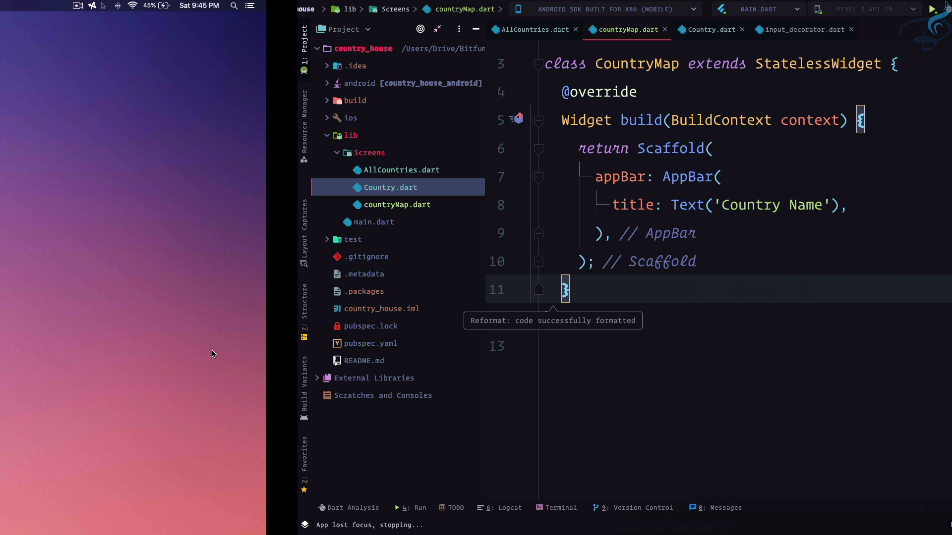
- Add backgroundColor: Colors.pink to the CountryMap AppBar
{"action": "type", "text": "backgroundColor: Colors,"}
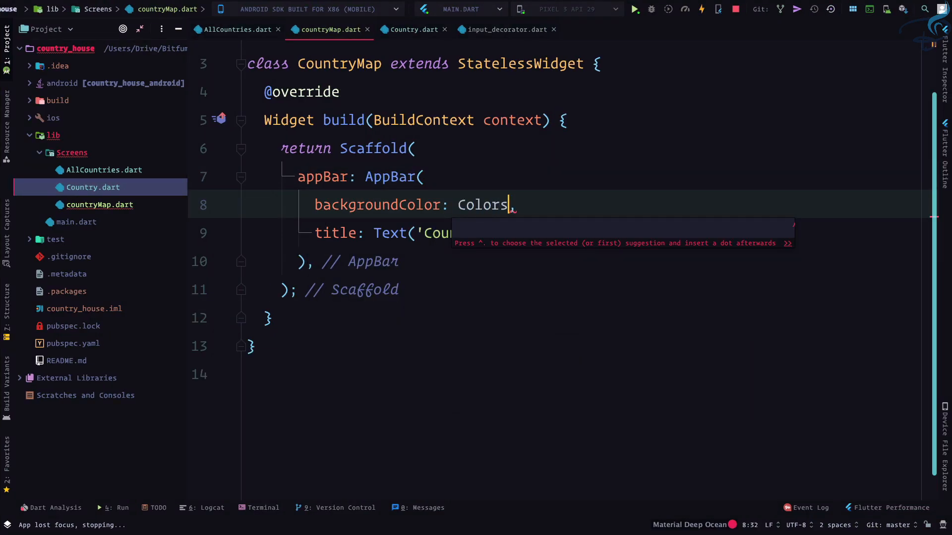
{"action": "type", "text": ".pink"}
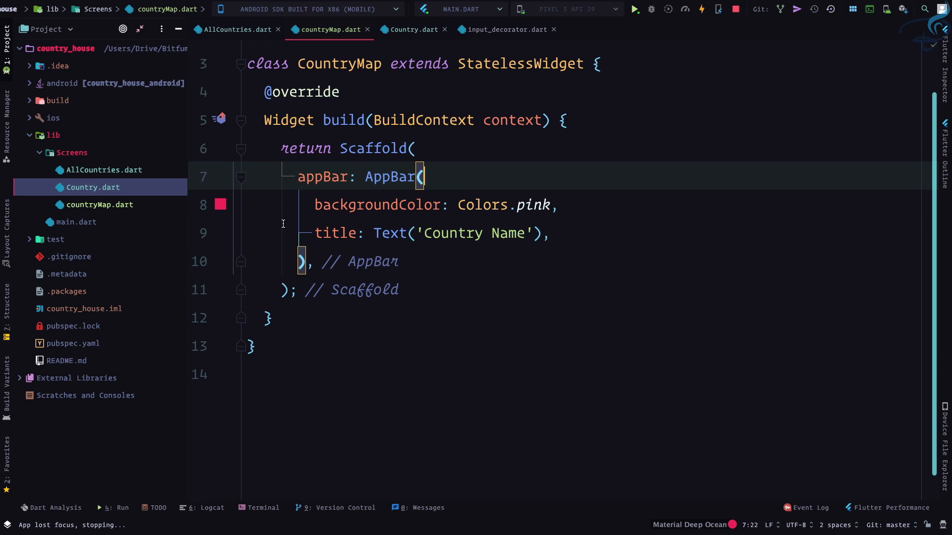
{"action": "mouse_move", "coordinate": [135, 221]}
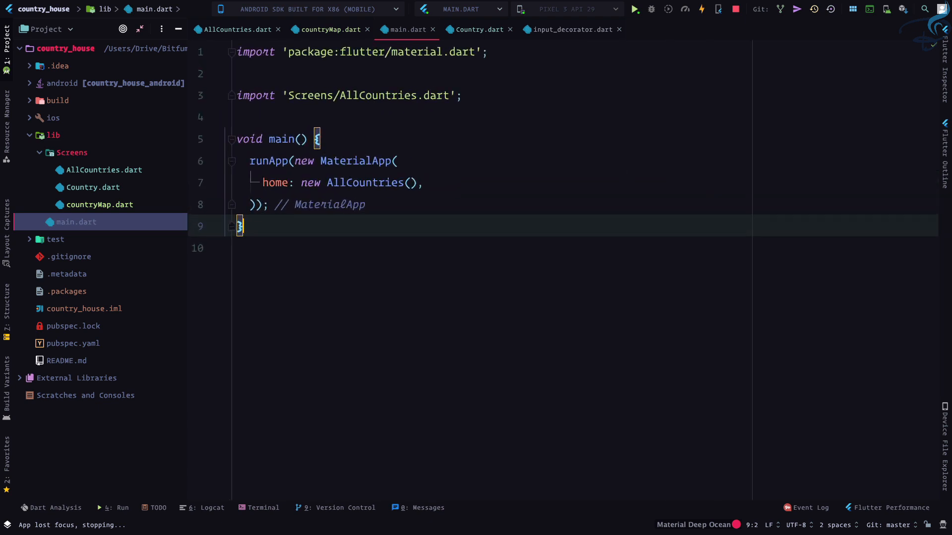
- Add body: Text('map in on its way') after the AppBar in countryMap.dart
{"action": "left_click", "coordinate": [327, 29]}
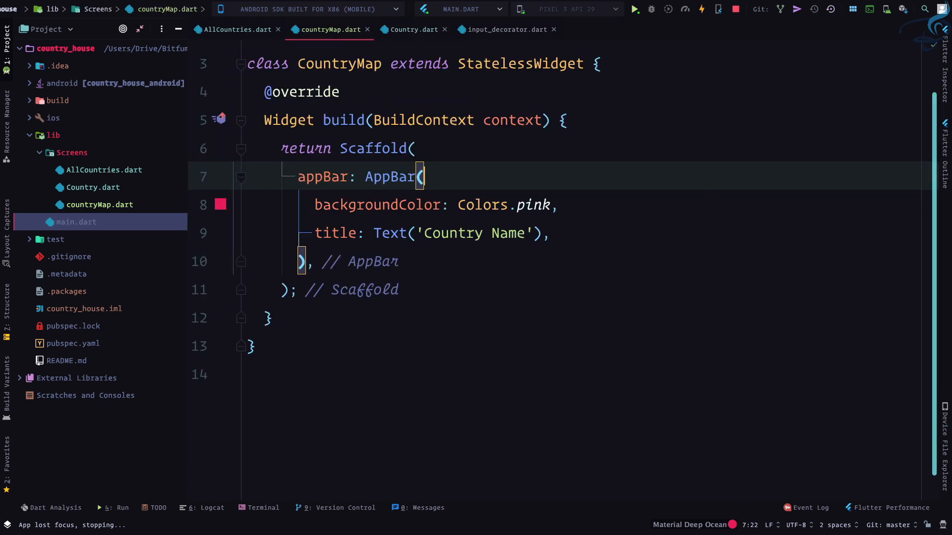
{"action": "left_click", "coordinate": [397, 261]}
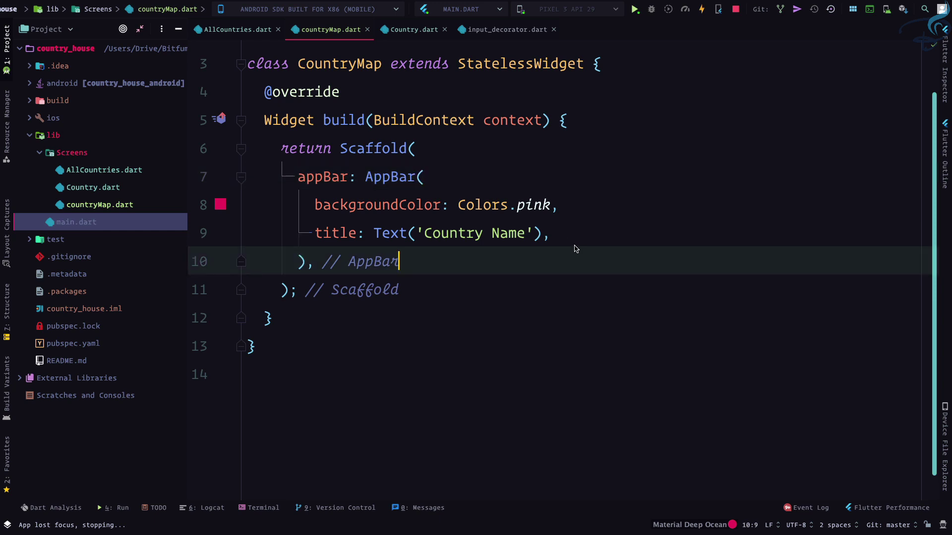
{"action": "type", "text": "body: Text(),"}
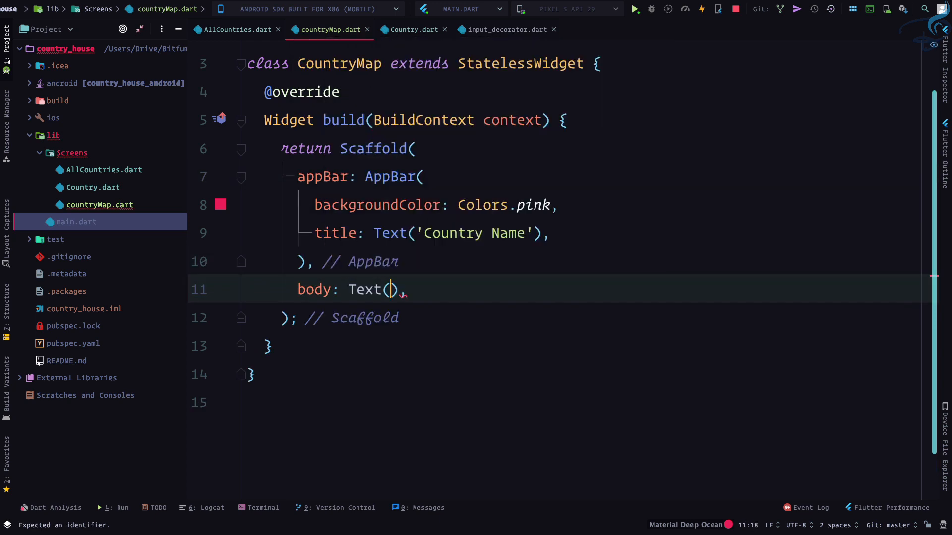
{"action": "type", "text": "'"}
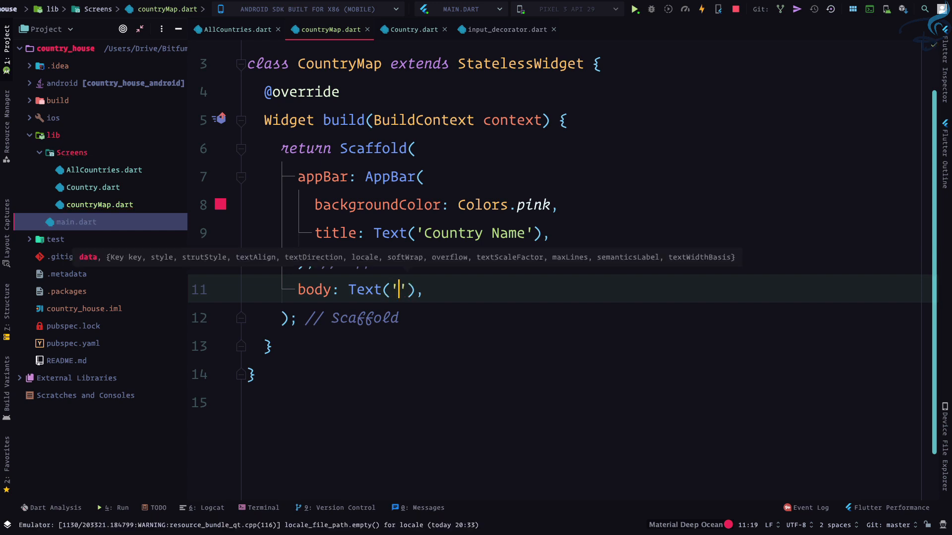
{"action": "type", "text": "map in on i"}
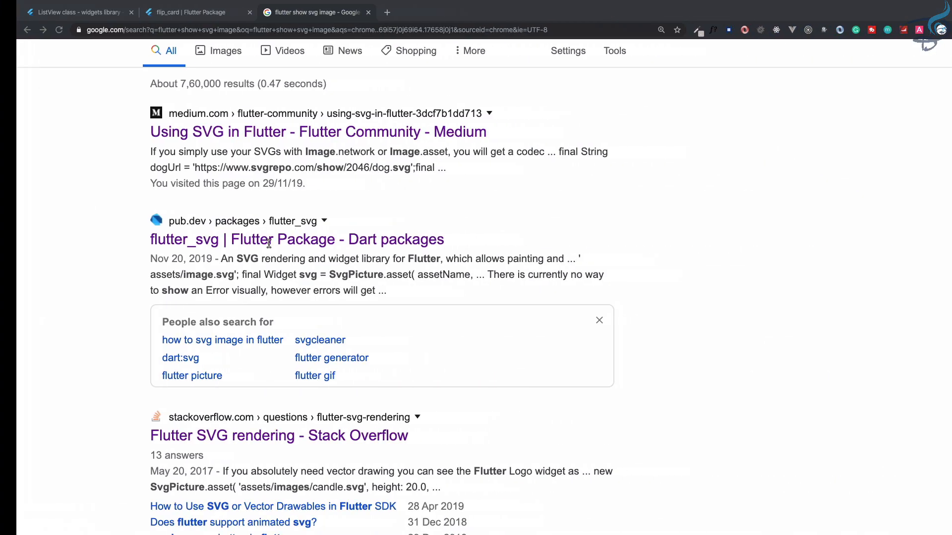
- Go to the pub.dev home page and search packages for 'google map flutter'
{"action": "left_click", "coordinate": [67, 12]}
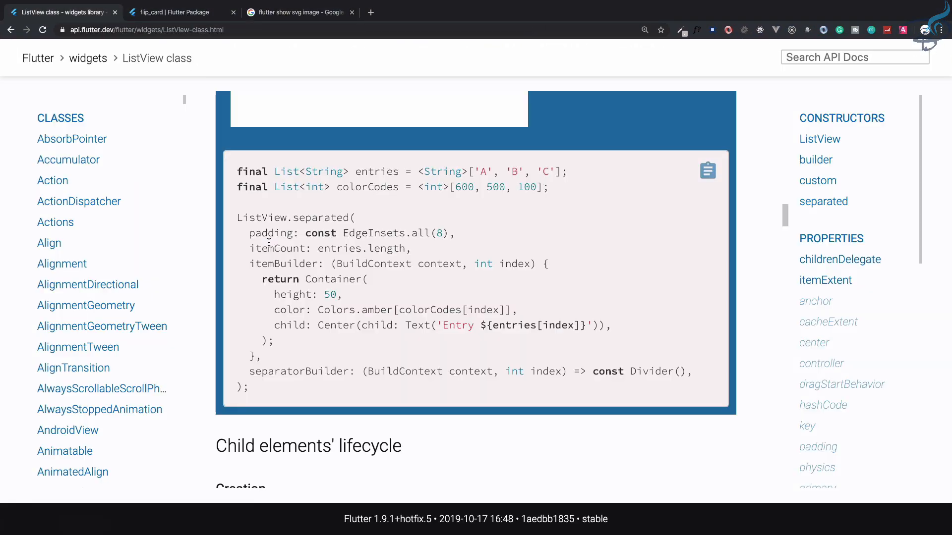
{"action": "left_click", "coordinate": [176, 12]}
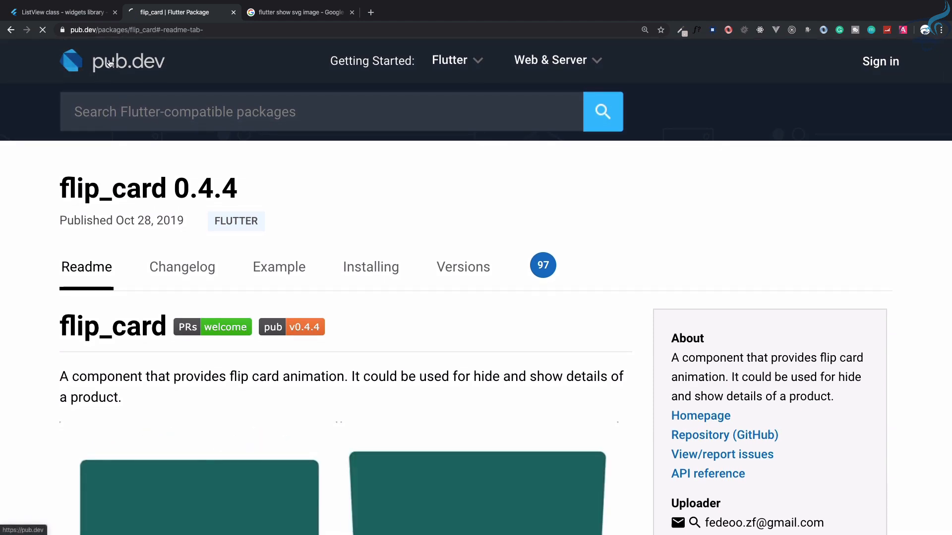
{"action": "left_click", "coordinate": [111, 61]}
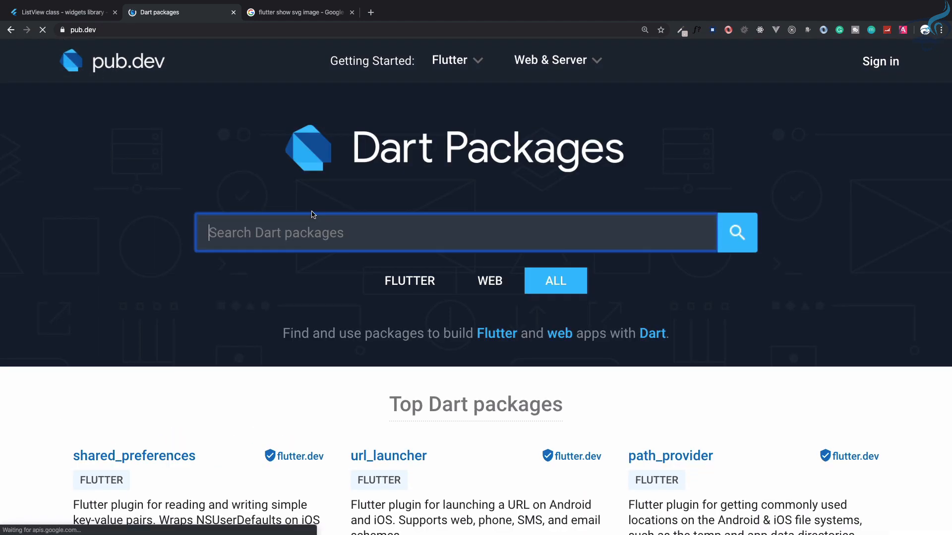
{"action": "type", "text": "google map flutter"}
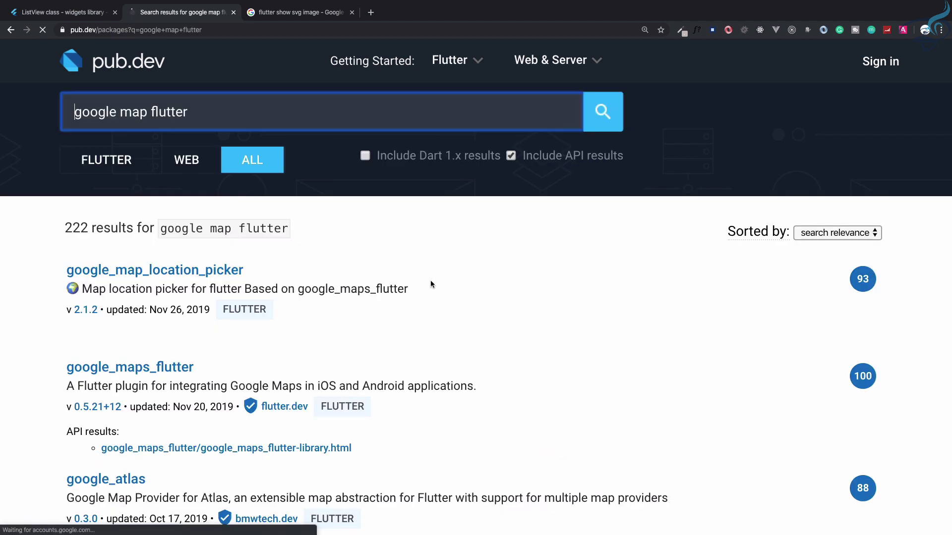
{"action": "left_click", "coordinate": [106, 160]}
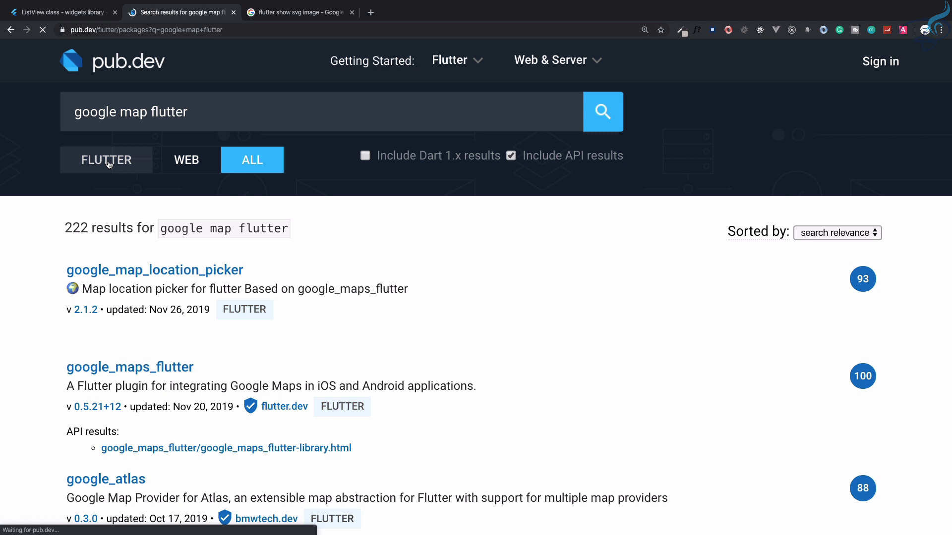
- Filter results to Flutter, open google_maps_flutter and view its Installing instructions
{"action": "left_click", "coordinate": [106, 159]}
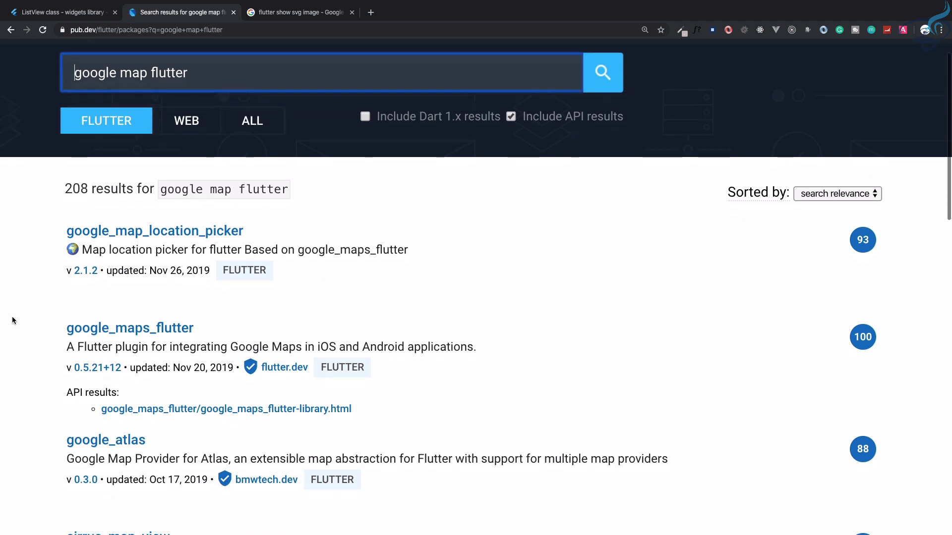
{"action": "scroll", "scroll_direction": "down", "scroll_amount": 3}
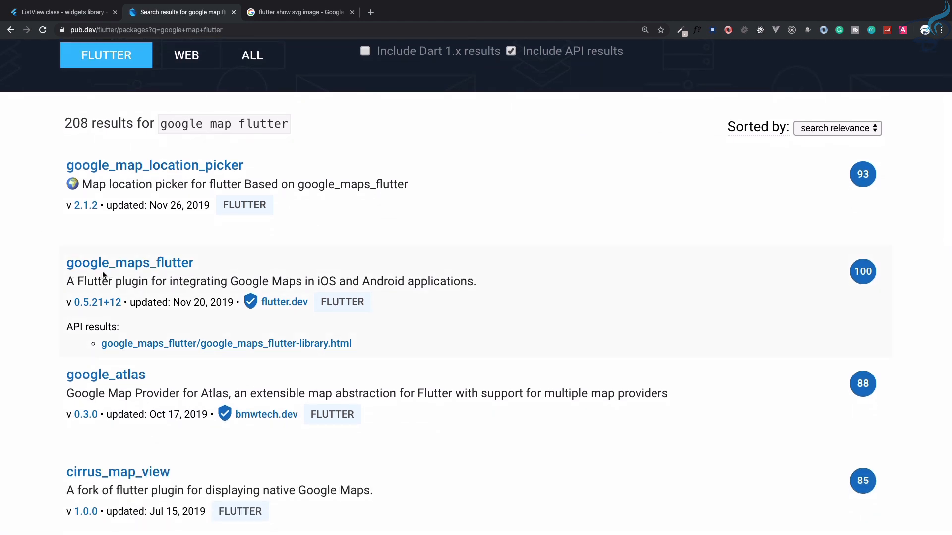
{"action": "mouse_move", "coordinate": [130, 271]}
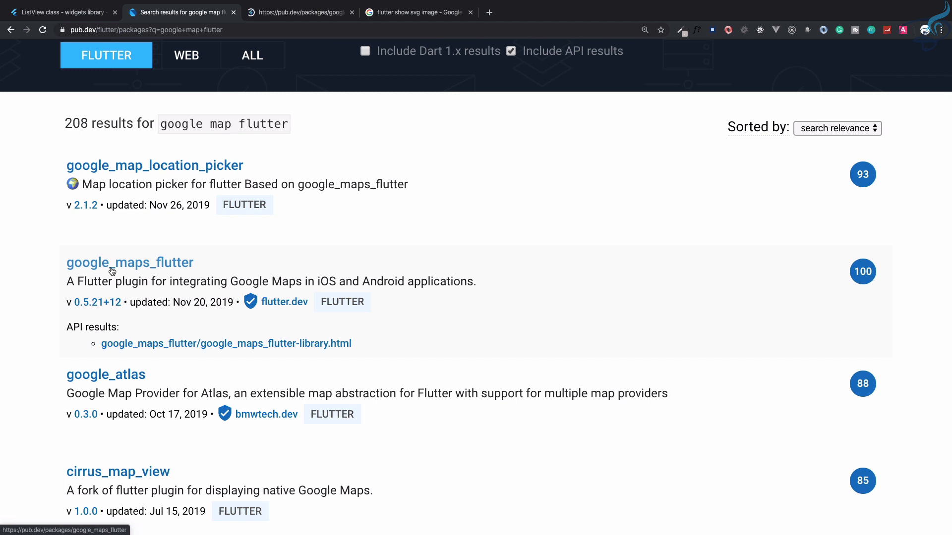
{"action": "left_click", "coordinate": [130, 263]}
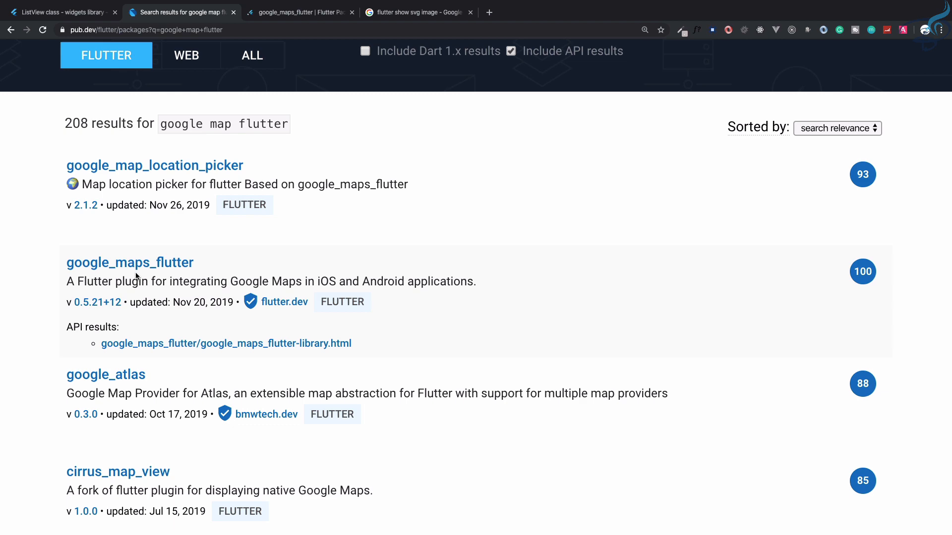
{"action": "left_click", "coordinate": [129, 262]}
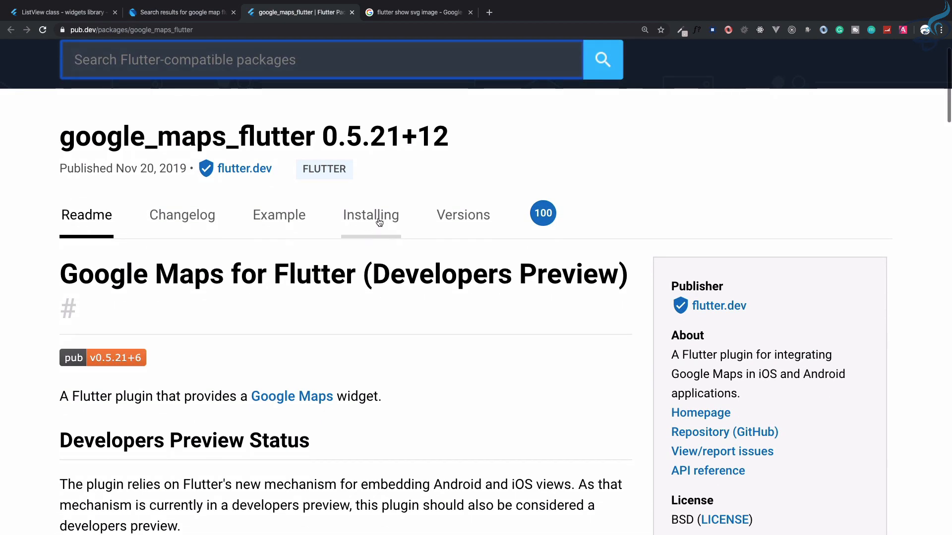
{"action": "left_click", "coordinate": [371, 215]}
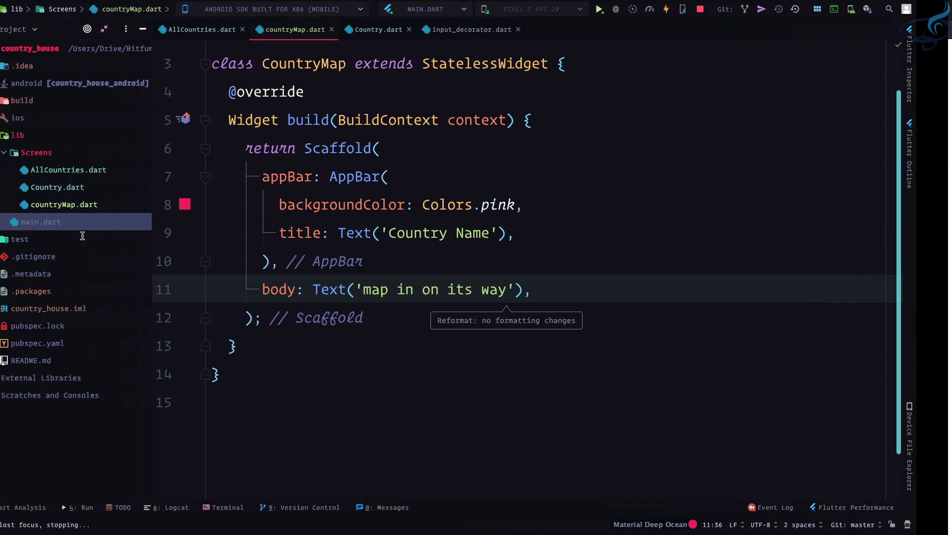
- Add google_maps_flutter: ^0.5.21+12 under dependencies in pubspec.yaml
{"action": "left_click", "coordinate": [37, 343]}
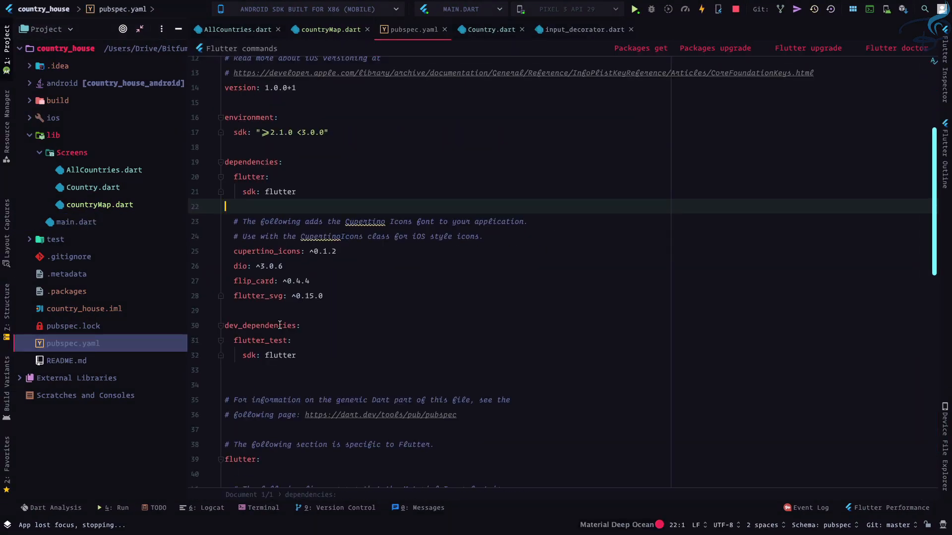
{"action": "type", "text": "google_maps_flutter: ^0.5.21+12"}
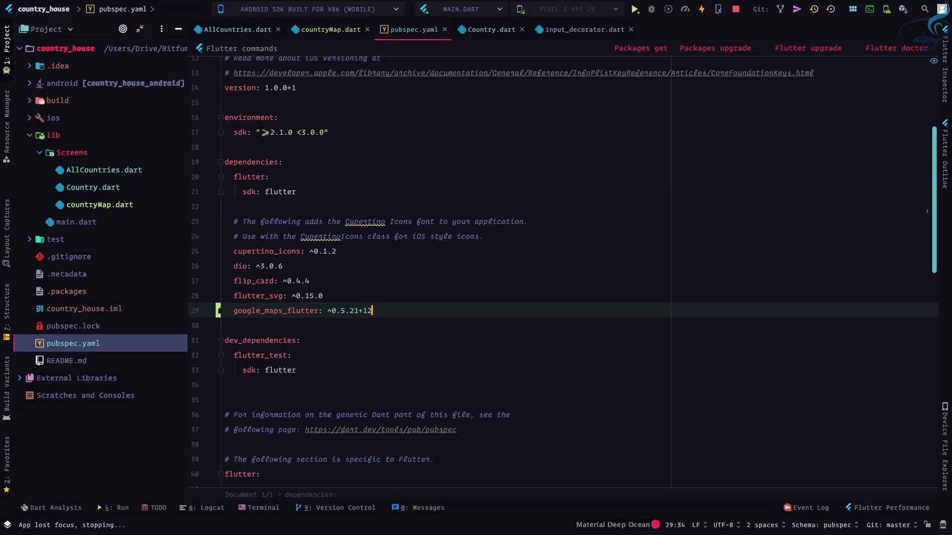
{"action": "left_click", "coordinate": [639, 48]}
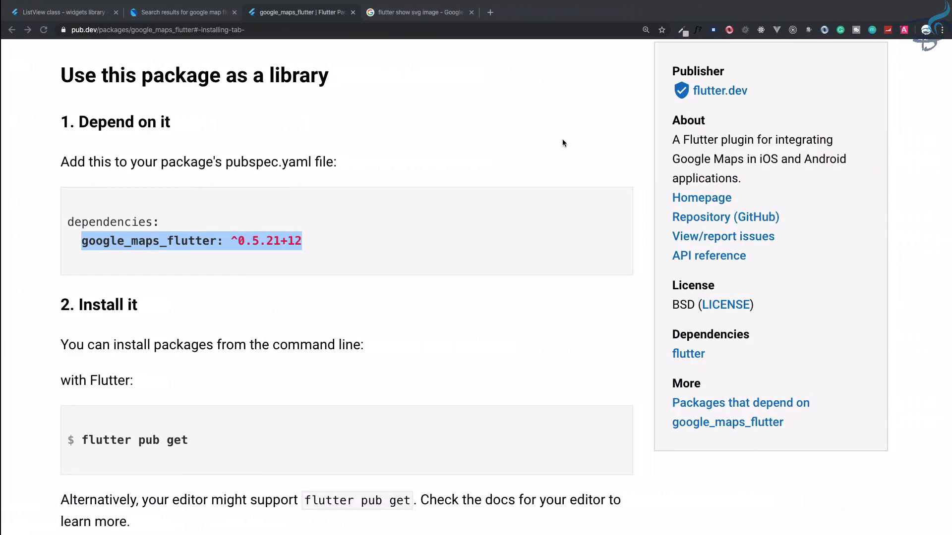
- Return to the google_maps_flutter readme and follow the cloud.google.com/maps-platform API key link
{"action": "scroll", "scroll_direction": "up", "scroll_amount": 3}
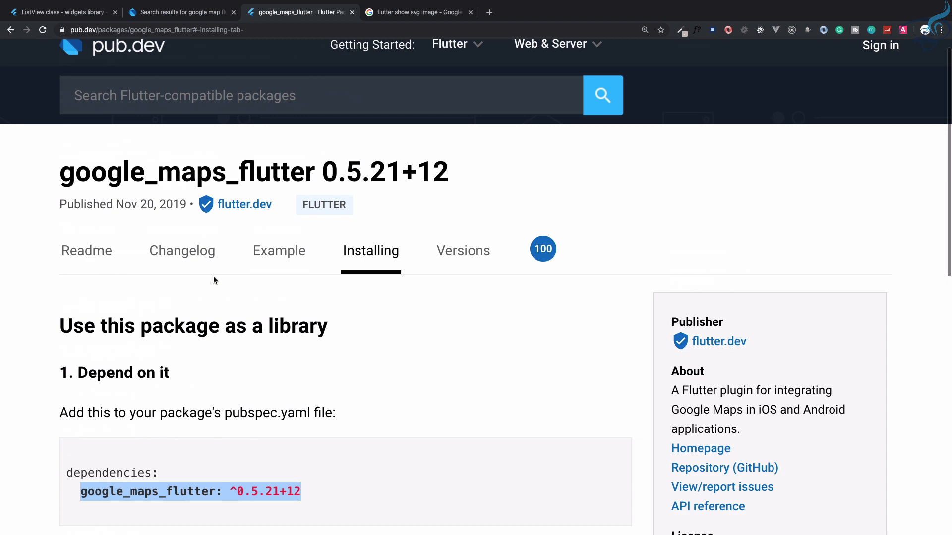
{"action": "left_click", "coordinate": [87, 251]}
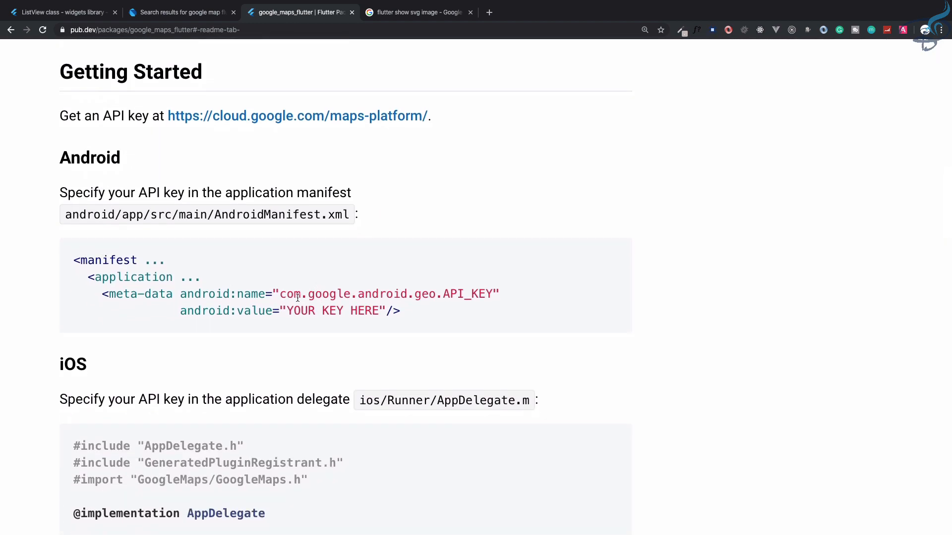
{"action": "mouse_move", "coordinate": [251, 120]}
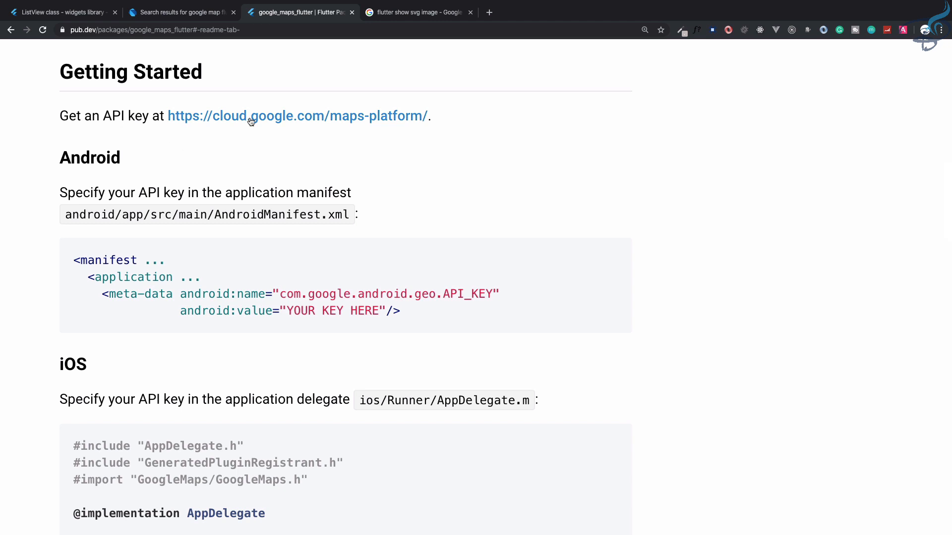
{"action": "mouse_move", "coordinate": [272, 127]}
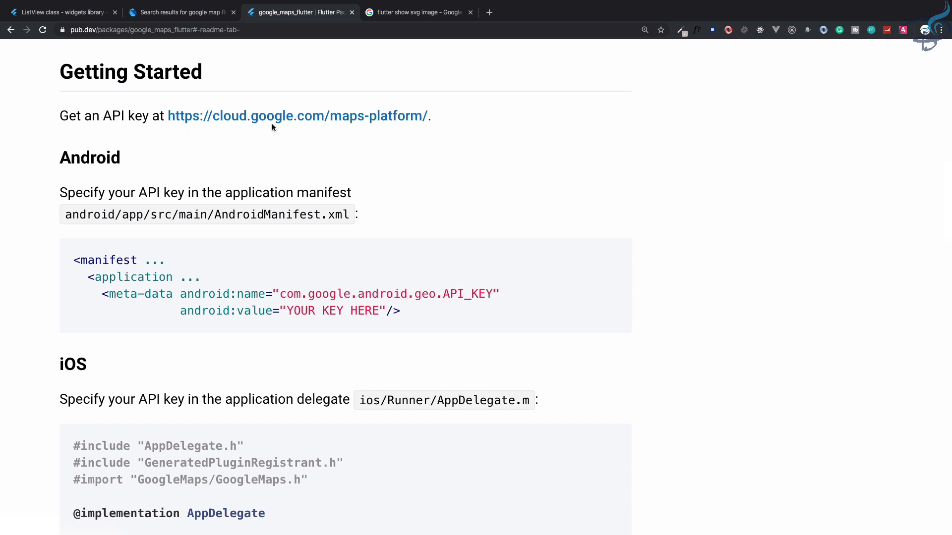
{"action": "left_click", "coordinate": [297, 116]}
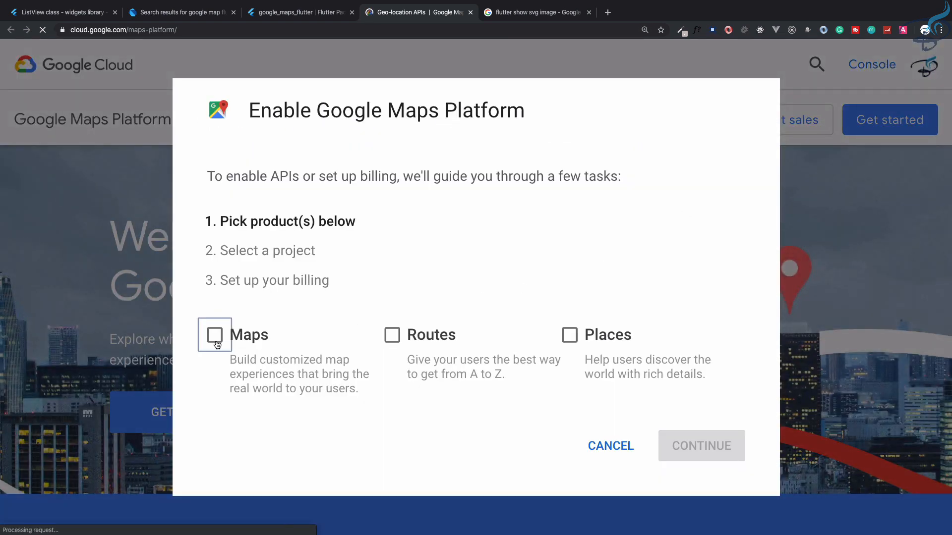
- Choose the Maps product and create a new project named Country House
{"action": "left_click", "coordinate": [213, 335]}
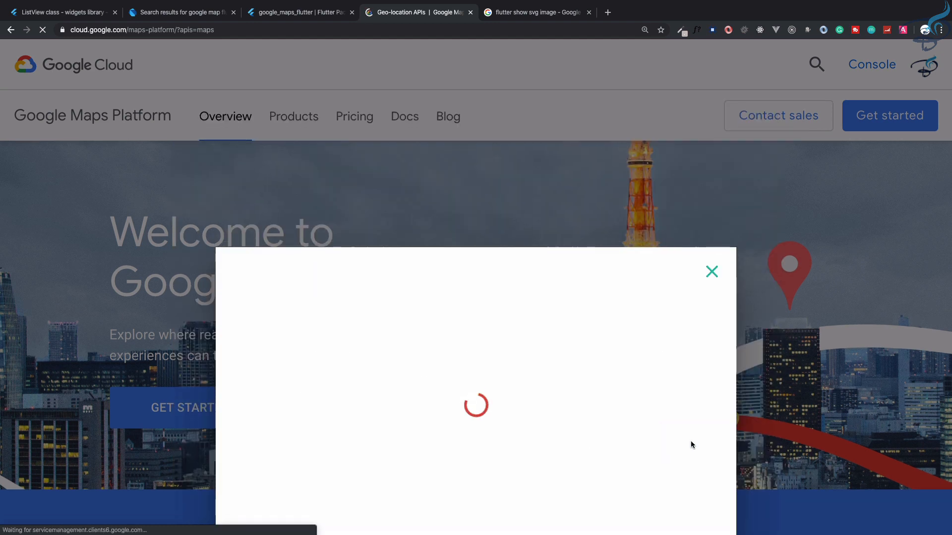
{"action": "mouse_move", "coordinate": [581, 286]}
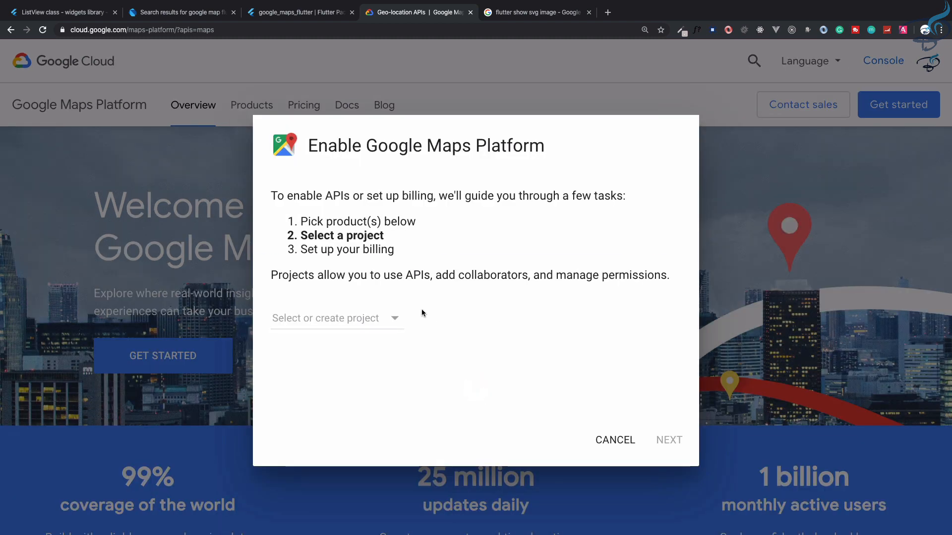
{"action": "left_click", "coordinate": [336, 318]}
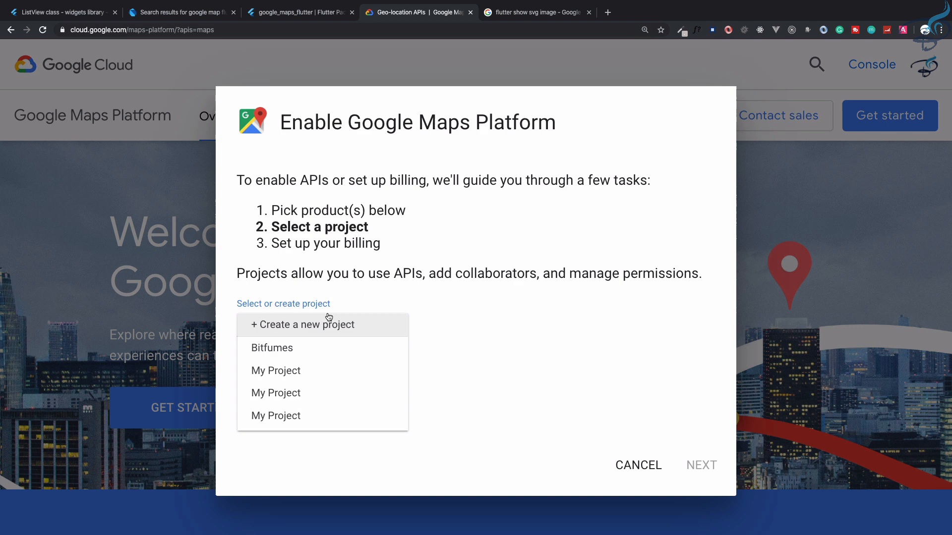
{"action": "left_click", "coordinate": [302, 324]}
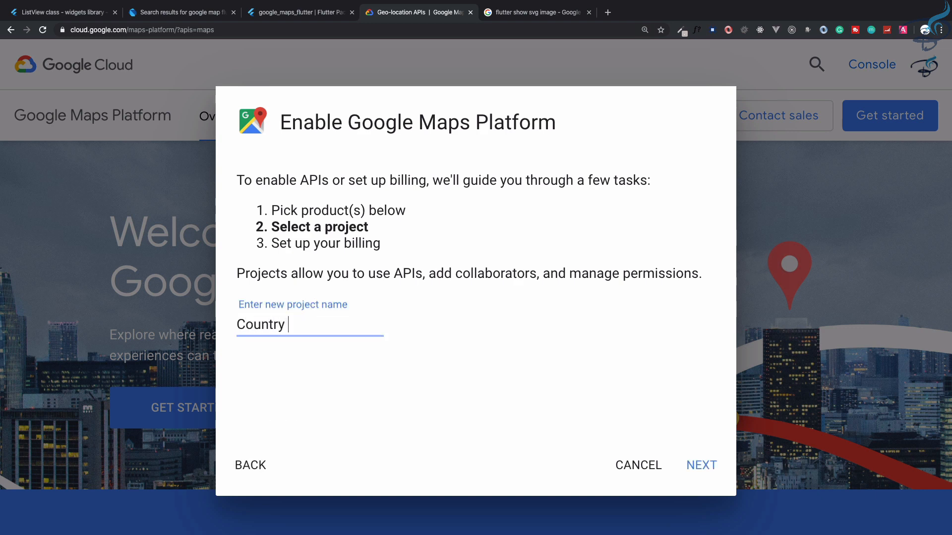
{"action": "left_click", "coordinate": [701, 464]}
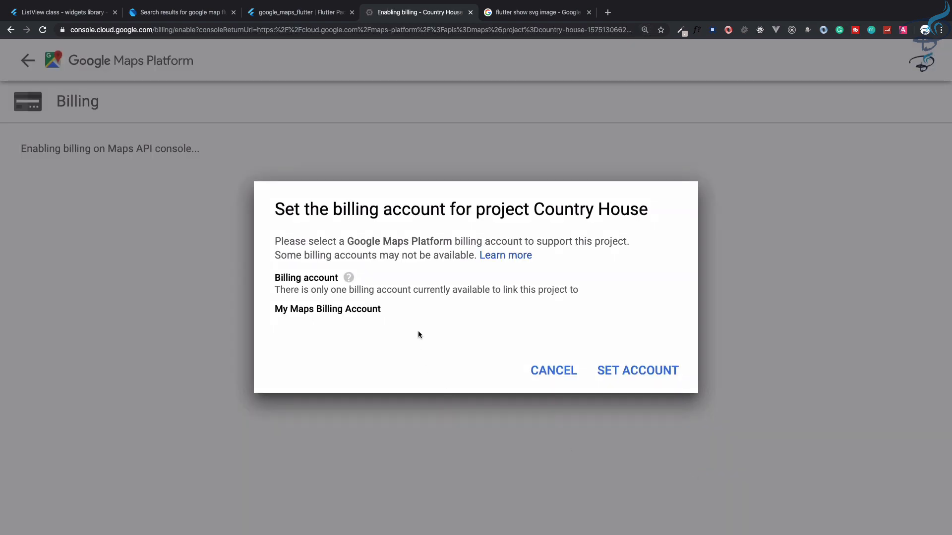
{"action": "mouse_move", "coordinate": [575, 213]}
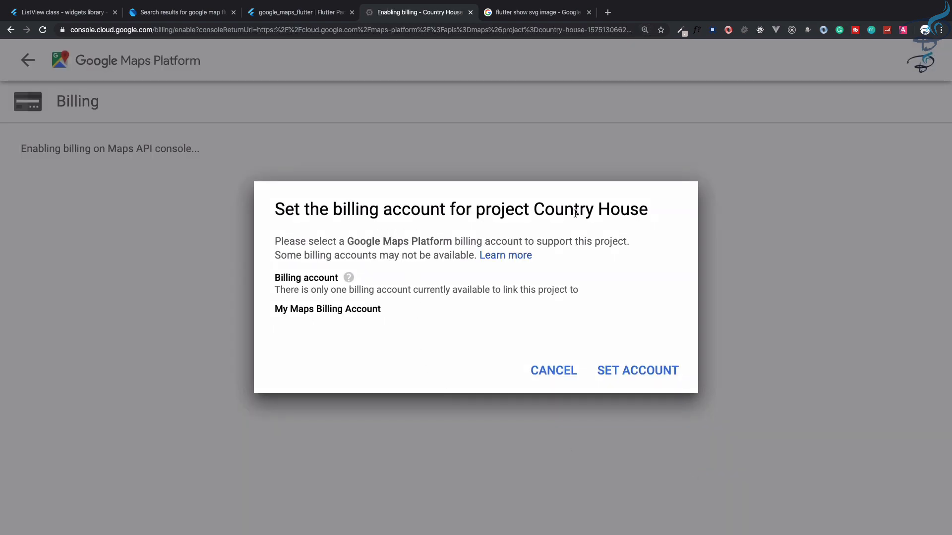
{"action": "mouse_move", "coordinate": [637, 356]}
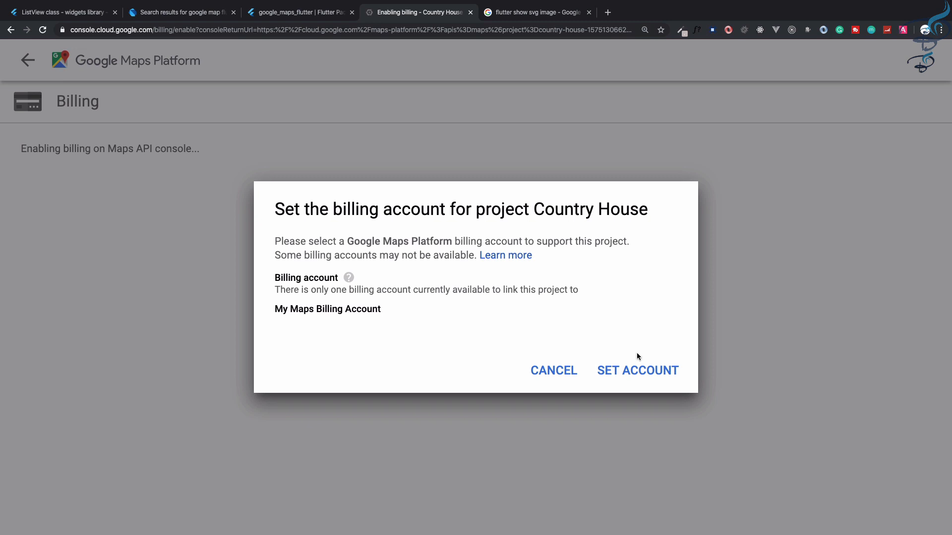
- Attach My Maps Billing Account to the Country House project
{"action": "left_click", "coordinate": [610, 370]}
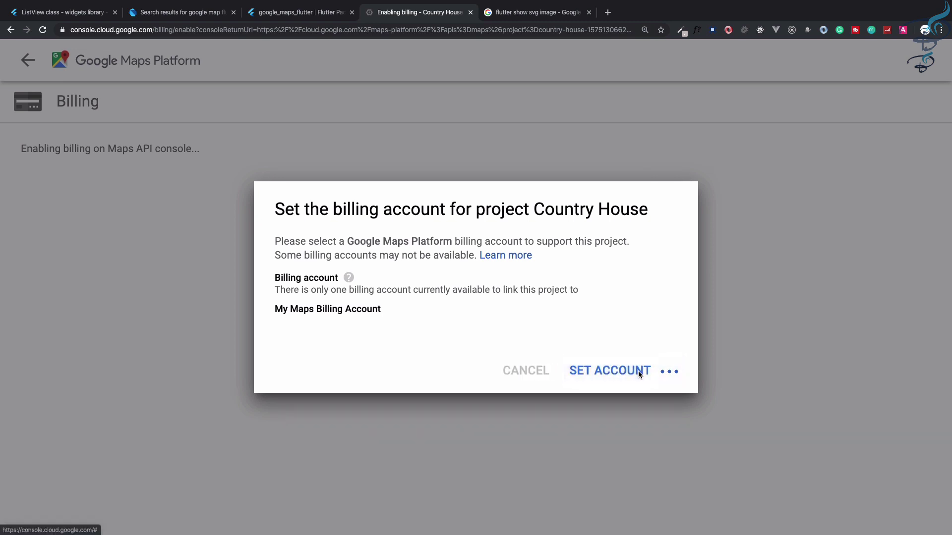
{"action": "left_click", "coordinate": [609, 370]}
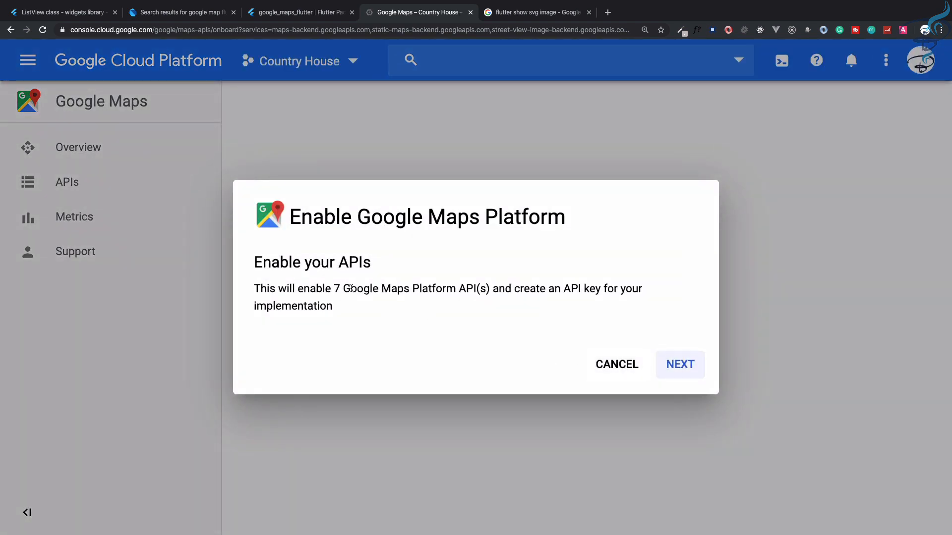
- Enable the Maps APIs, copy the generated API key, and return to pub.dev
{"action": "left_click", "coordinate": [680, 365]}
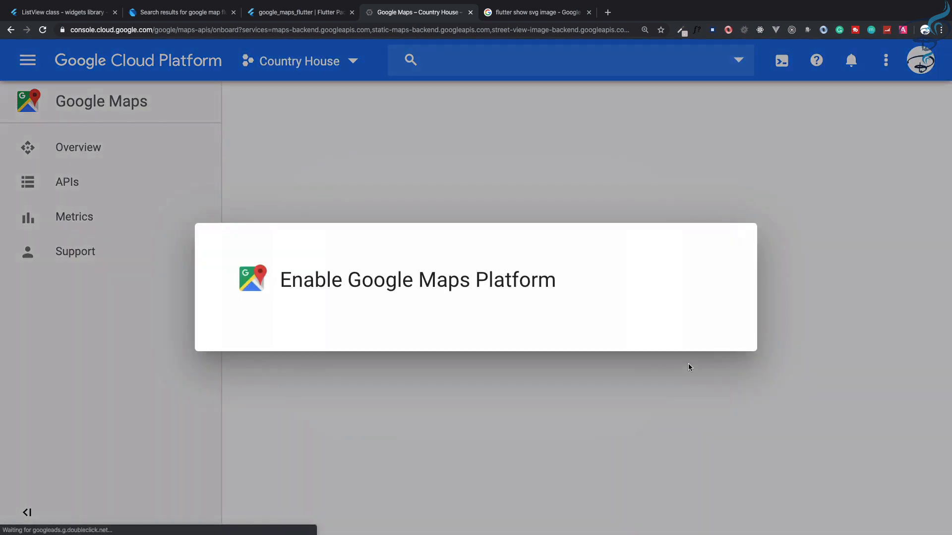
{"action": "mouse_move", "coordinate": [419, 328]}
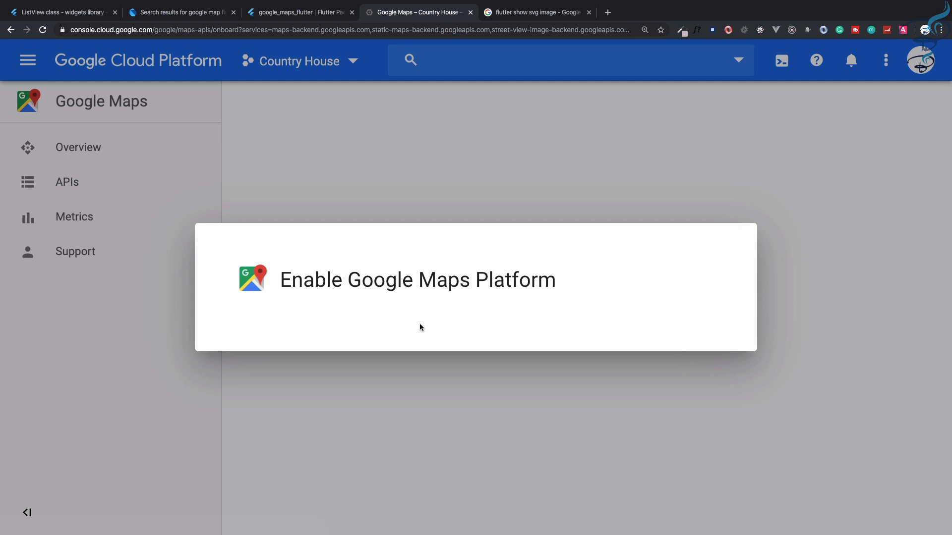
{"action": "mouse_move", "coordinate": [472, 303]}
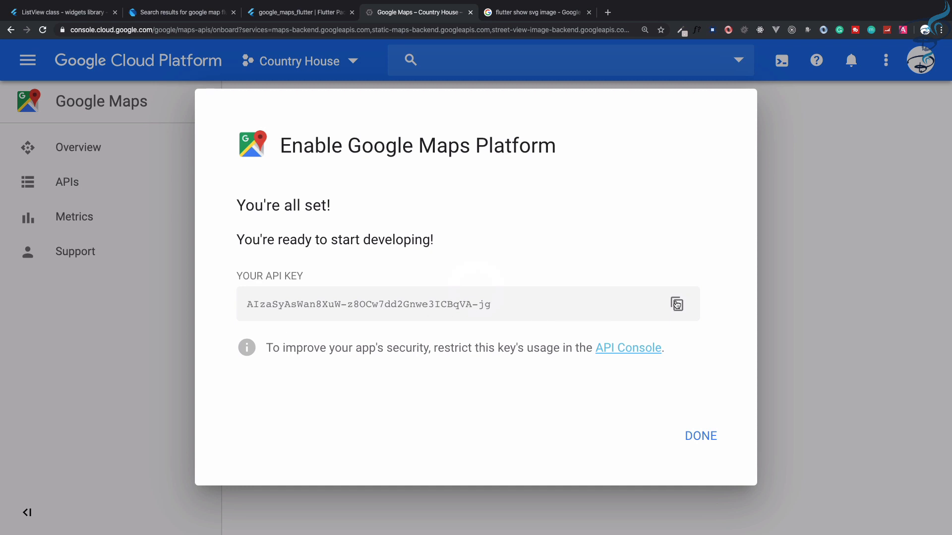
{"action": "mouse_move", "coordinate": [409, 65]}
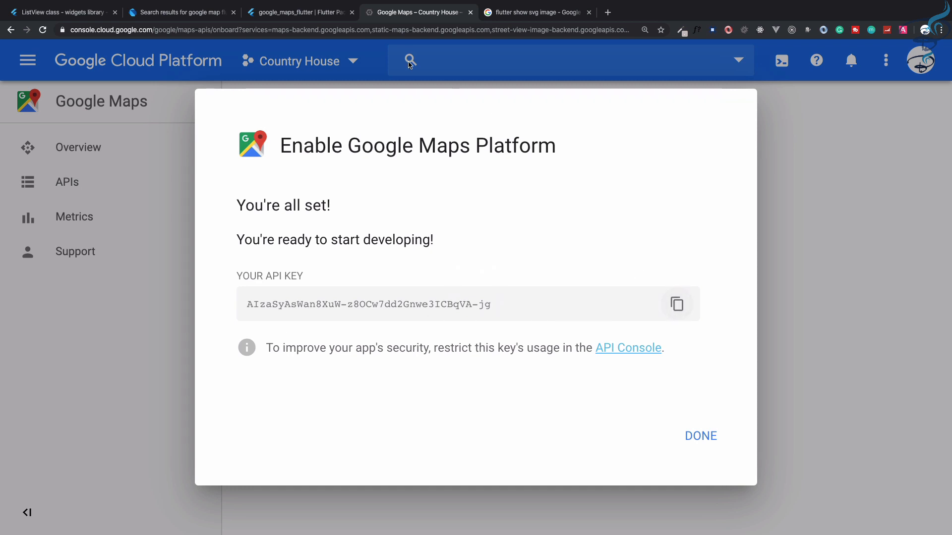
{"action": "left_click", "coordinate": [300, 12]}
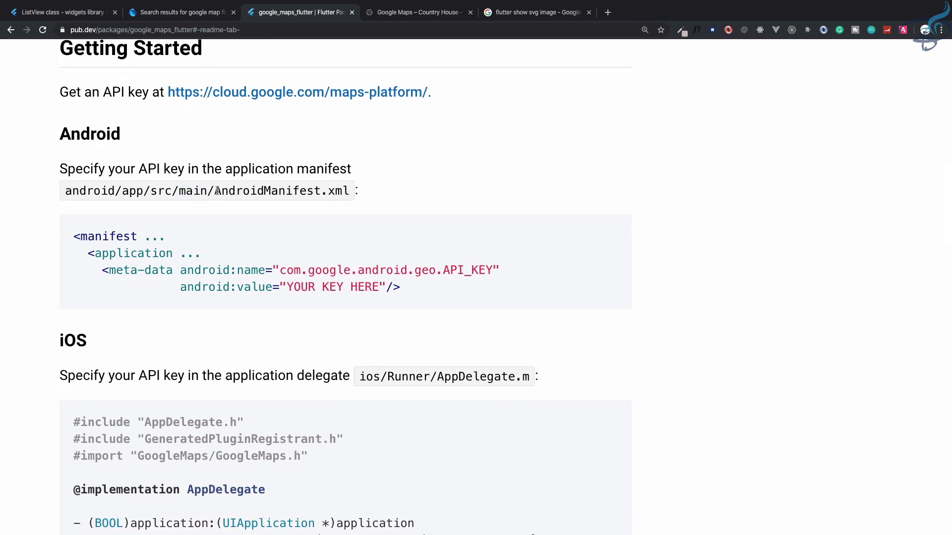
- Select AndroidManifest.xml in the Android setup instructions and review the surrounding steps
{"action": "double_click", "coordinate": [279, 190]}
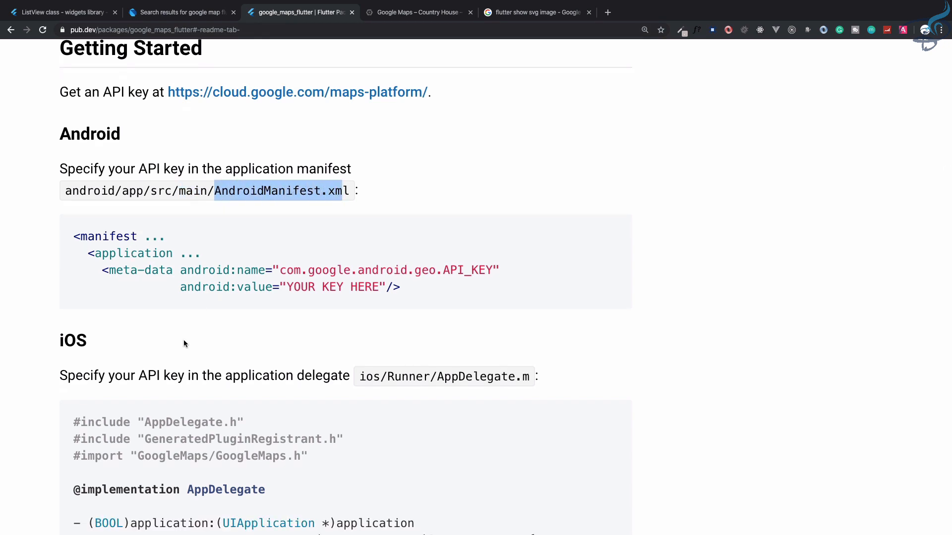
{"action": "scroll", "scroll_direction": "down", "scroll_amount": 3}
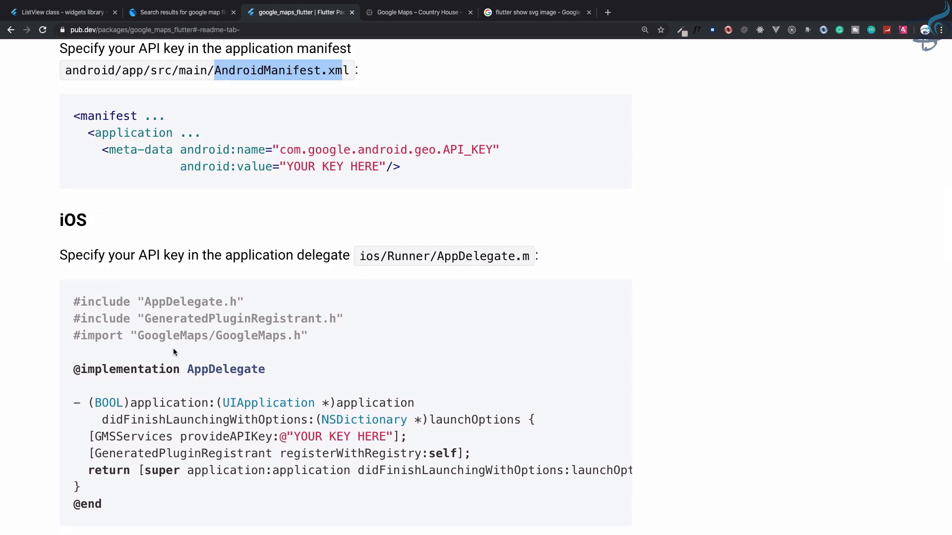
{"action": "scroll", "scroll_direction": "up", "scroll_amount": 3}
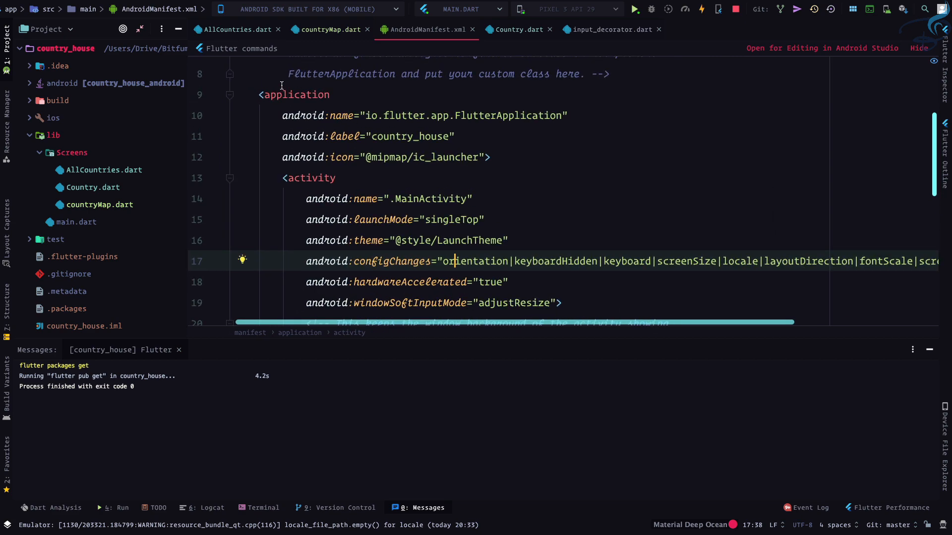
{"action": "scroll", "scroll_direction": "up", "scroll_amount": 3}
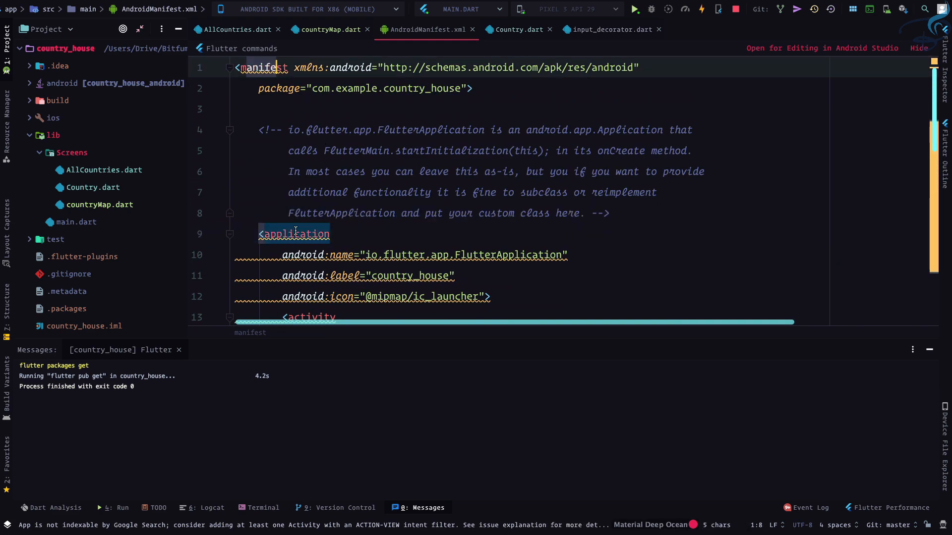
{"action": "scroll", "scroll_direction": "down", "scroll_amount": 3}
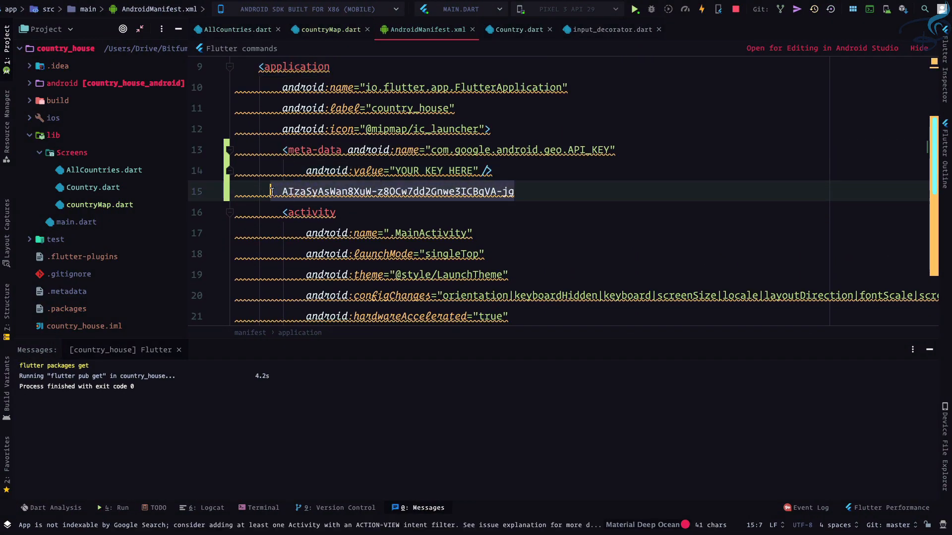
{"action": "key", "text": "Delete"}
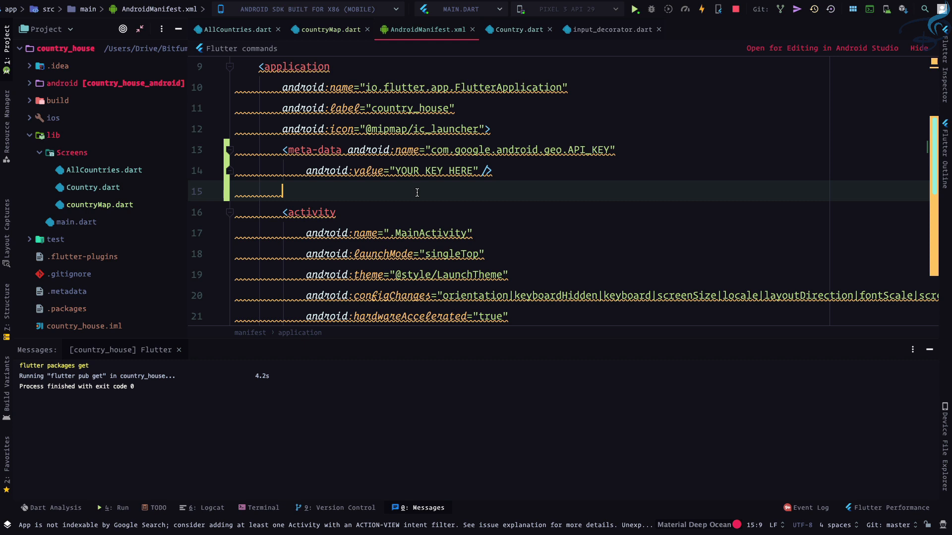
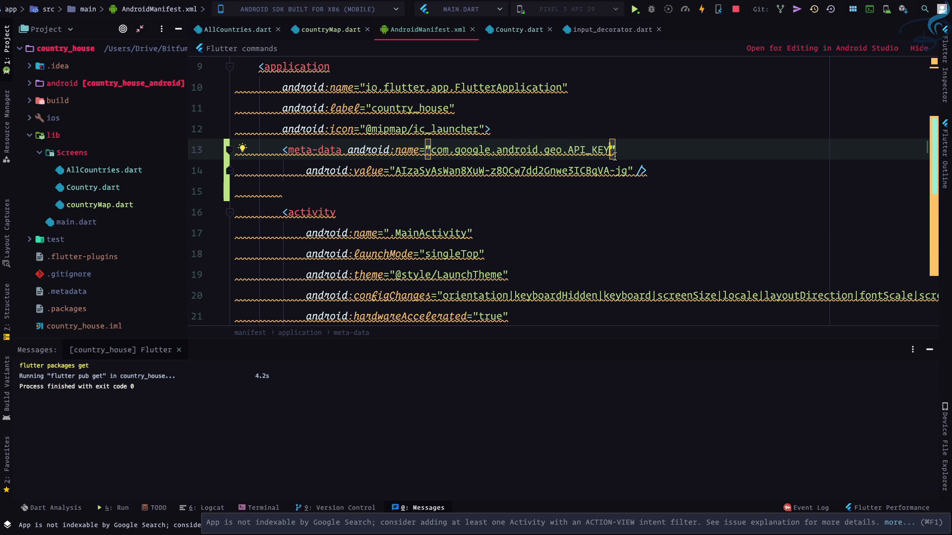
{"action": "left_click", "coordinate": [377, 170]}
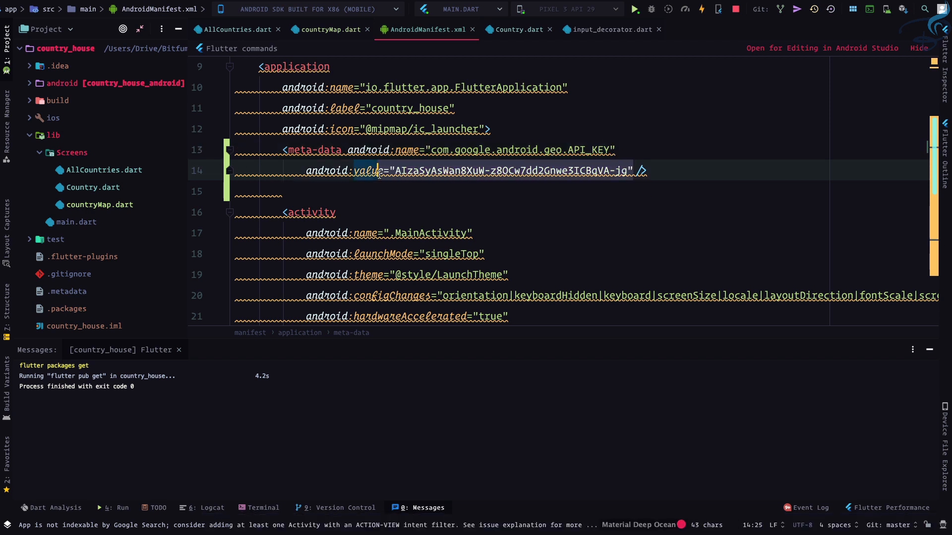
{"action": "left_click", "coordinate": [281, 192]}
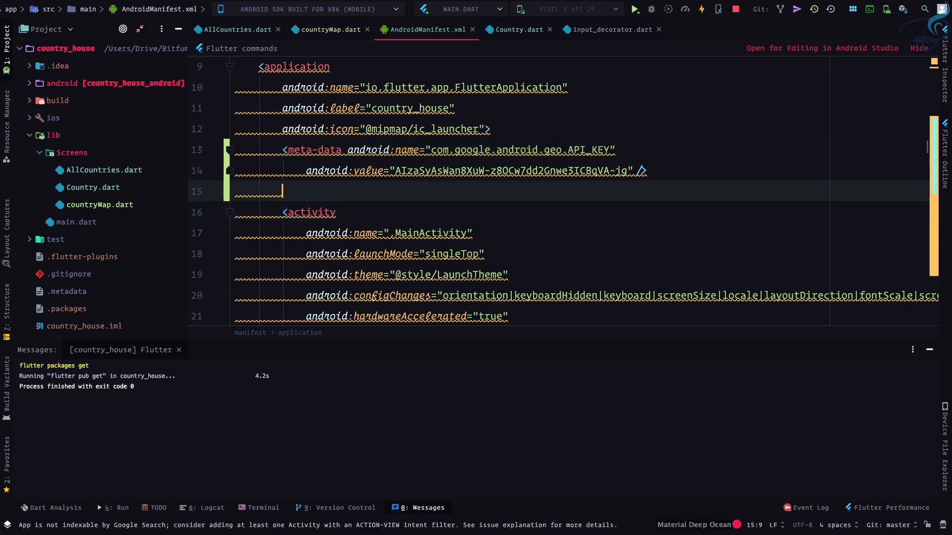
- Close AndroidManifest.xml, return to countryMap.dart and stop the running app
{"action": "left_click", "coordinate": [329, 30]}
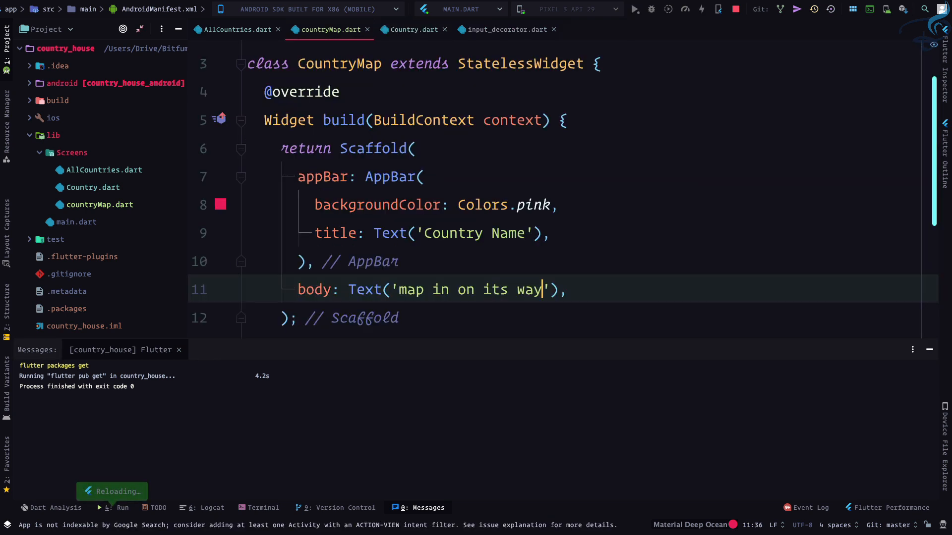
{"action": "left_click", "coordinate": [735, 8]}
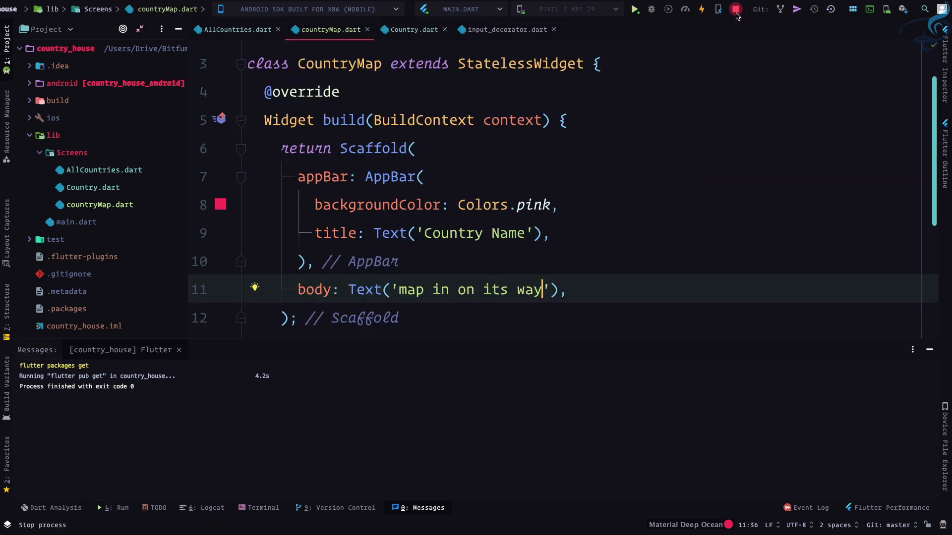
{"action": "left_click", "coordinate": [635, 8]}
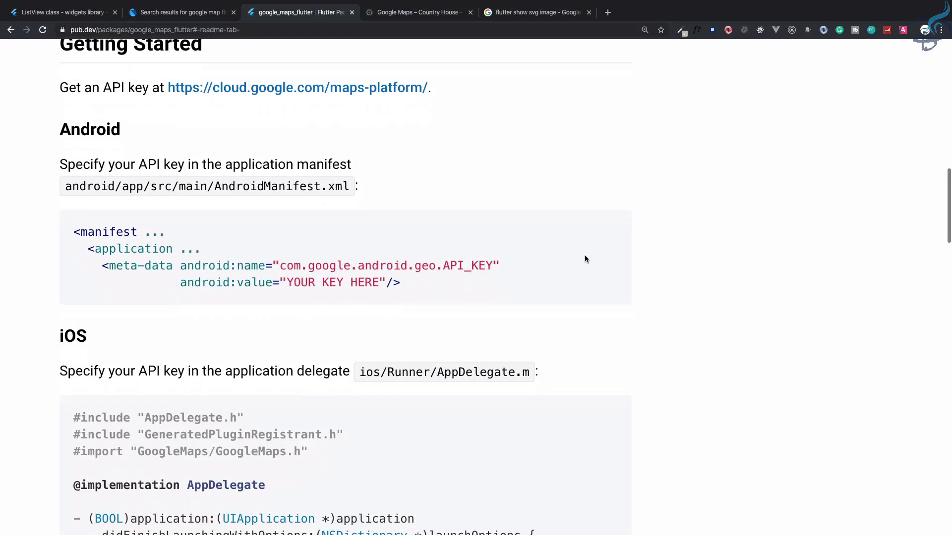
- Scroll to Sample Usage and select the sample GoogleMap widget code
{"action": "scroll", "scroll_direction": "down", "scroll_amount": 3}
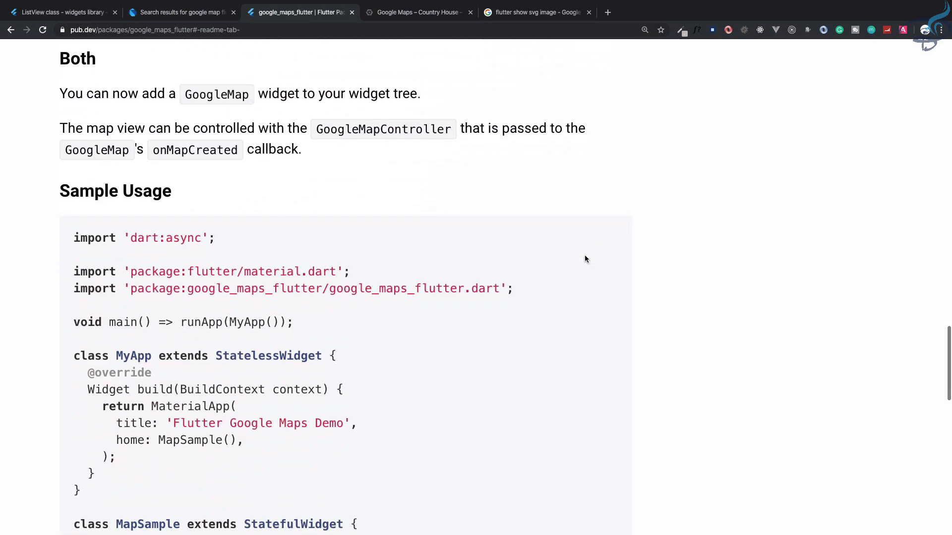
{"action": "scroll", "scroll_direction": "down", "scroll_amount": 3}
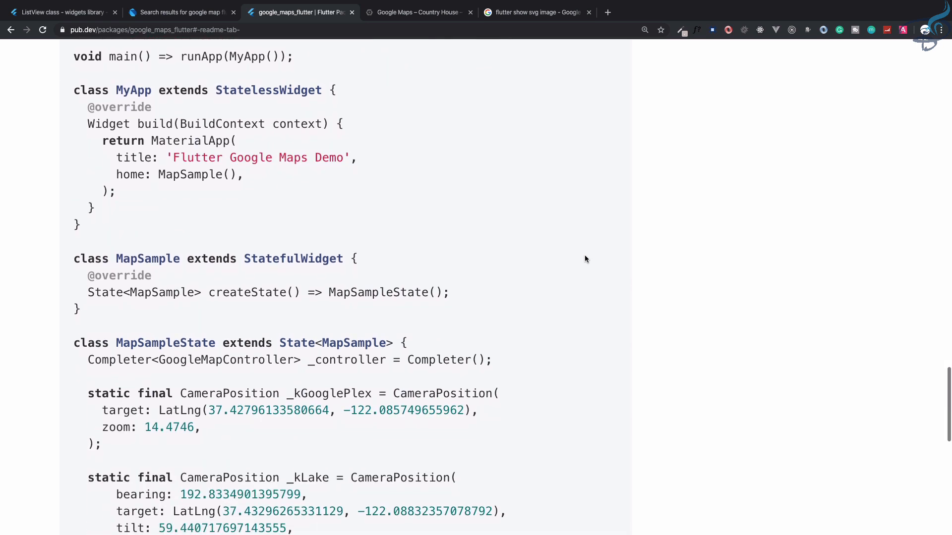
{"action": "scroll", "scroll_direction": "down", "scroll_amount": 3}
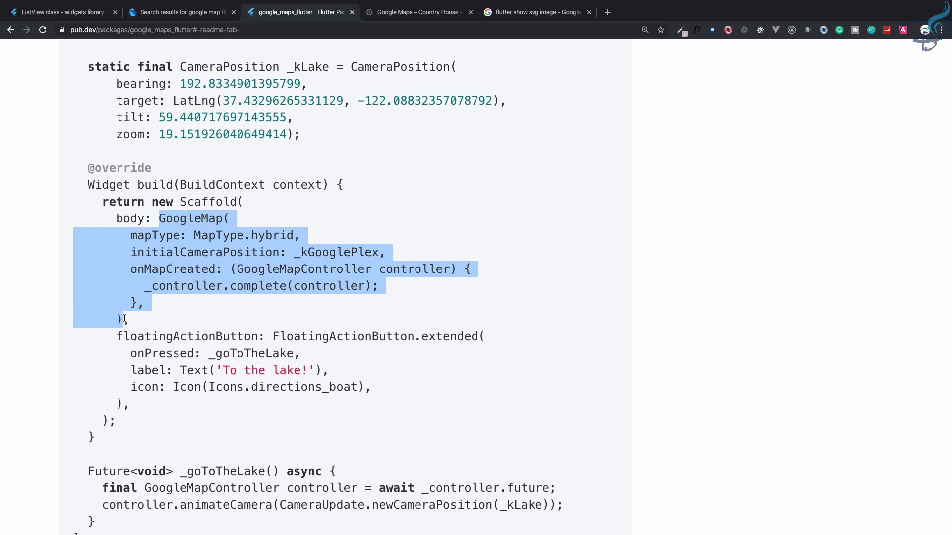
{"action": "left_click", "coordinate": [204, 308]}
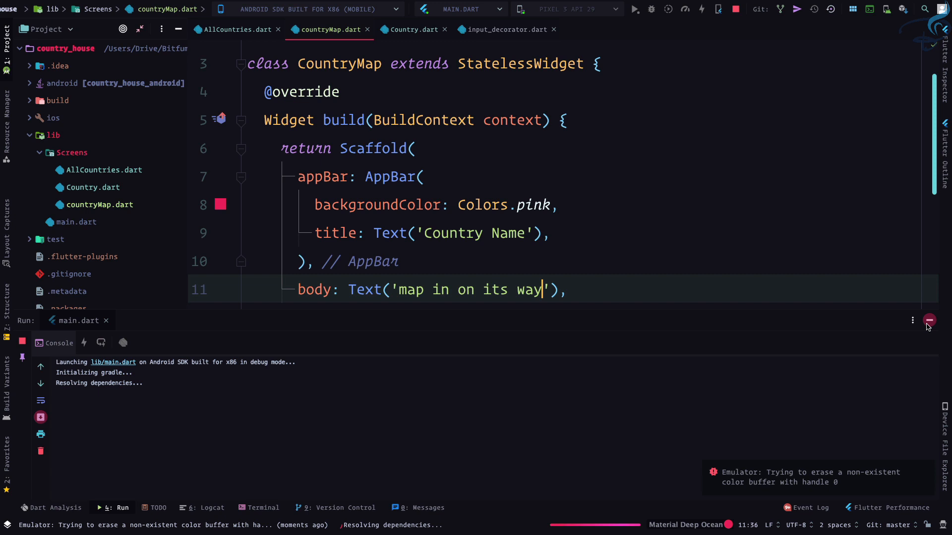
- Make the Scaffold body GoogleMap() and start its initialCameraPosition: argument
{"action": "left_click", "coordinate": [928, 320]}
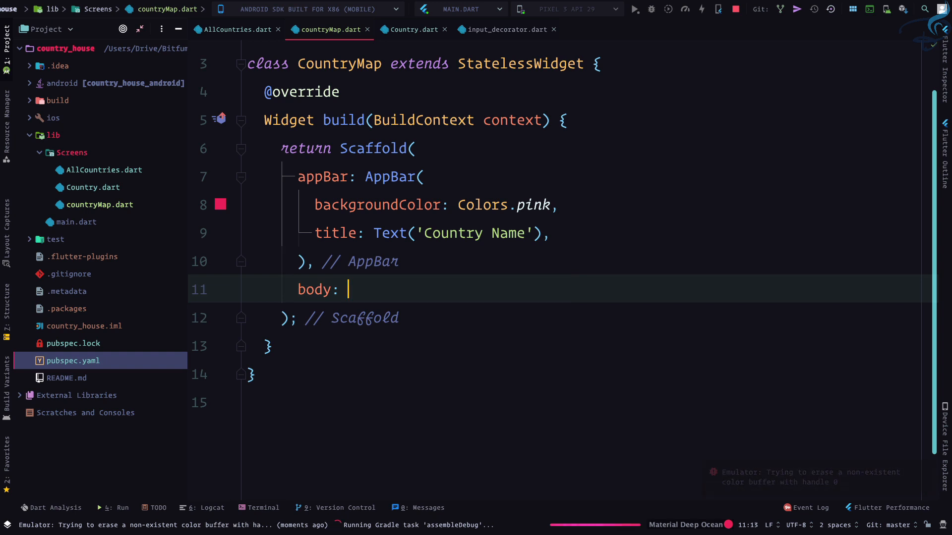
{"action": "type", "text": "Google"}
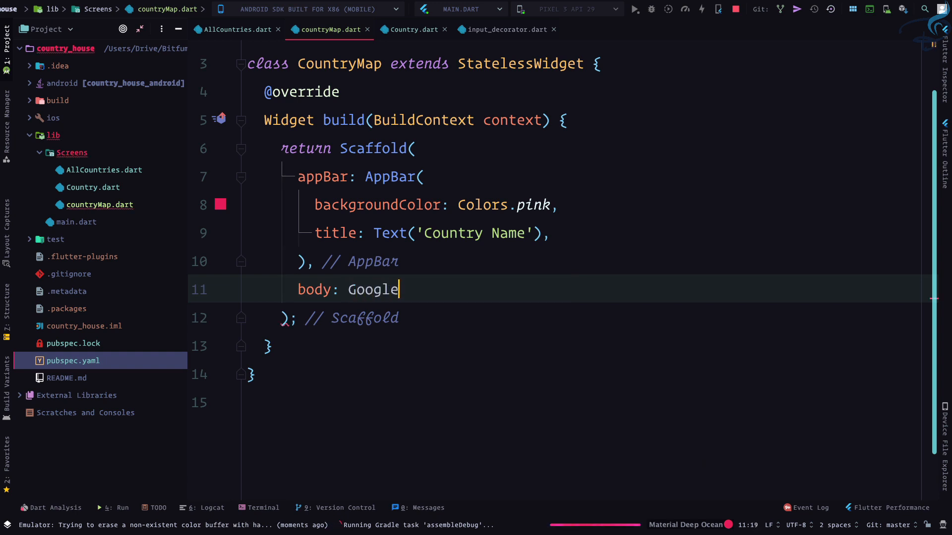
{"action": "type", "text": "Map(),"}
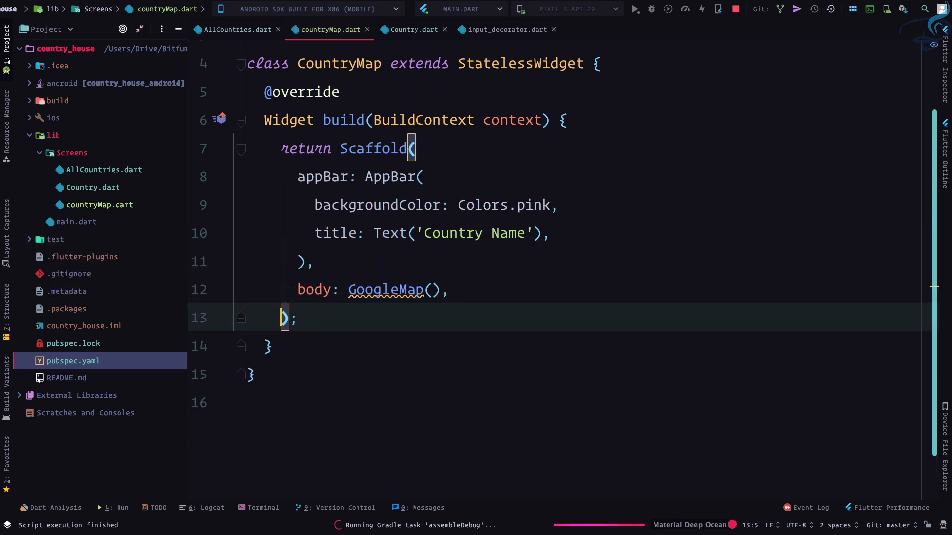
{"action": "mouse_move", "coordinate": [417, 294]}
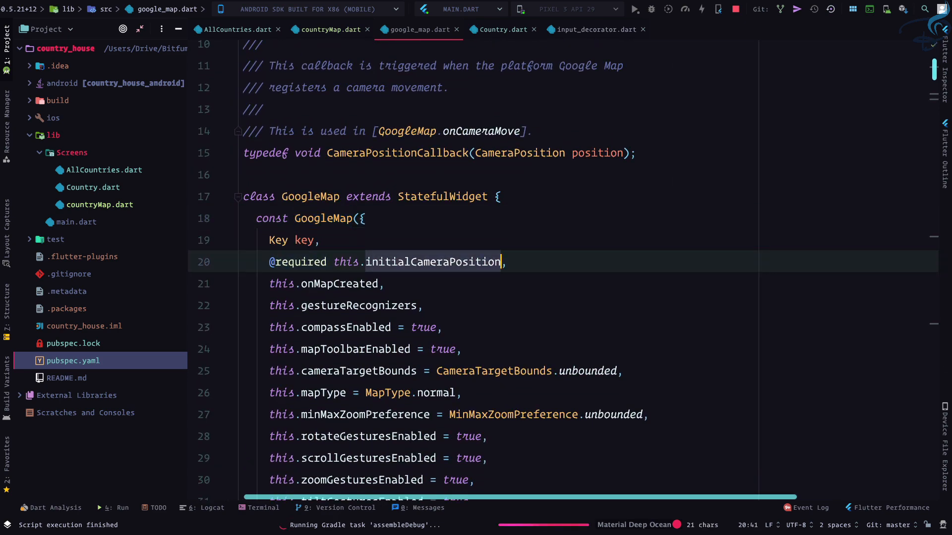
{"action": "left_click", "coordinate": [330, 29]}
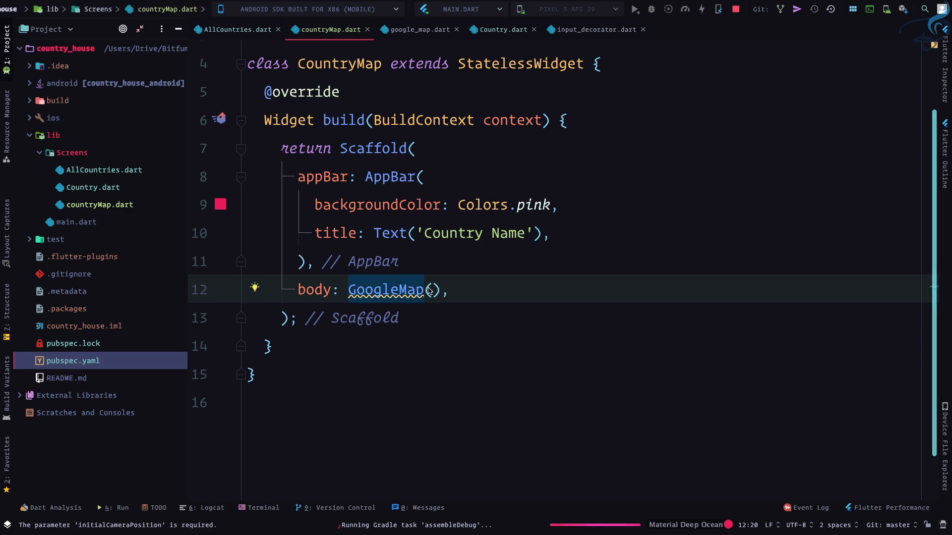
{"action": "type", "text": "initialCameraPosition:"}
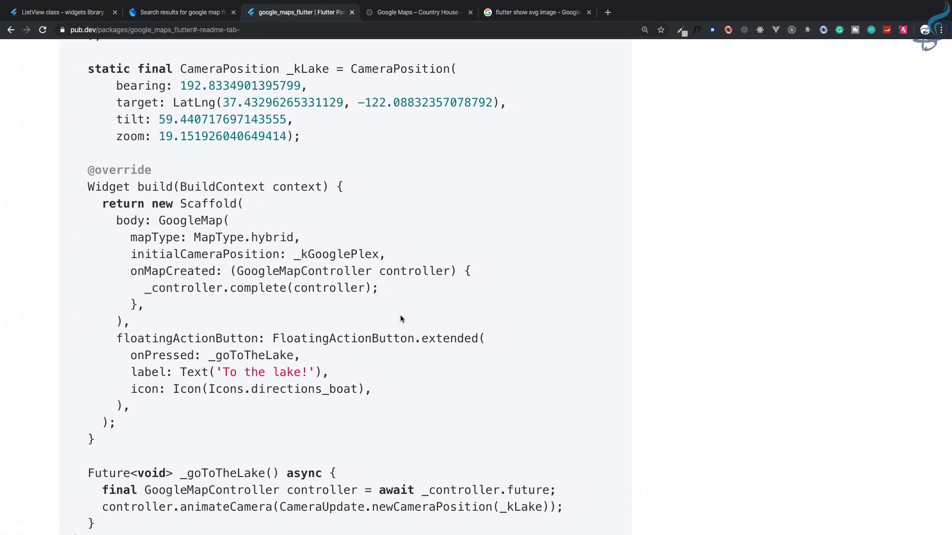
- Scroll the google_maps_flutter readme to the example's GoogleMap build code
{"action": "scroll", "scroll_direction": "up", "scroll_amount": 3}
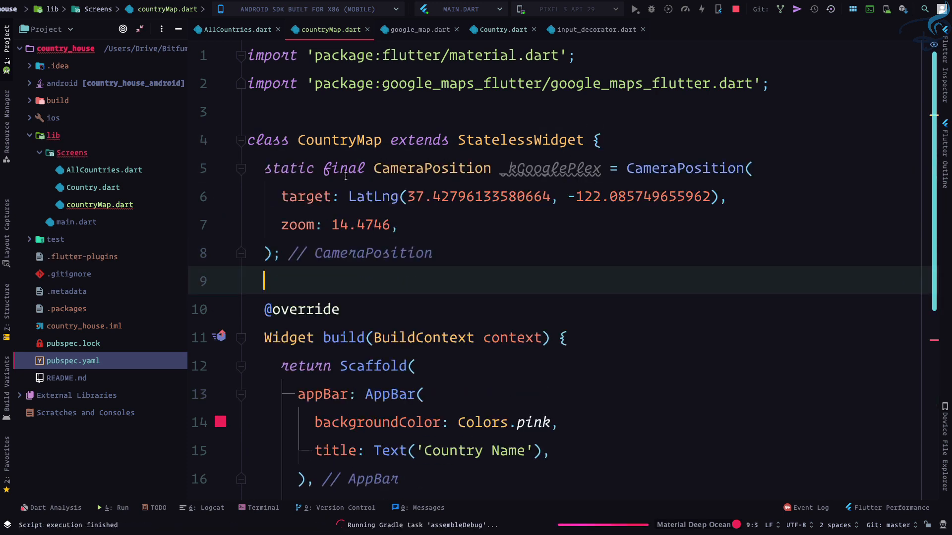
{"action": "mouse_move", "coordinate": [550, 168]}
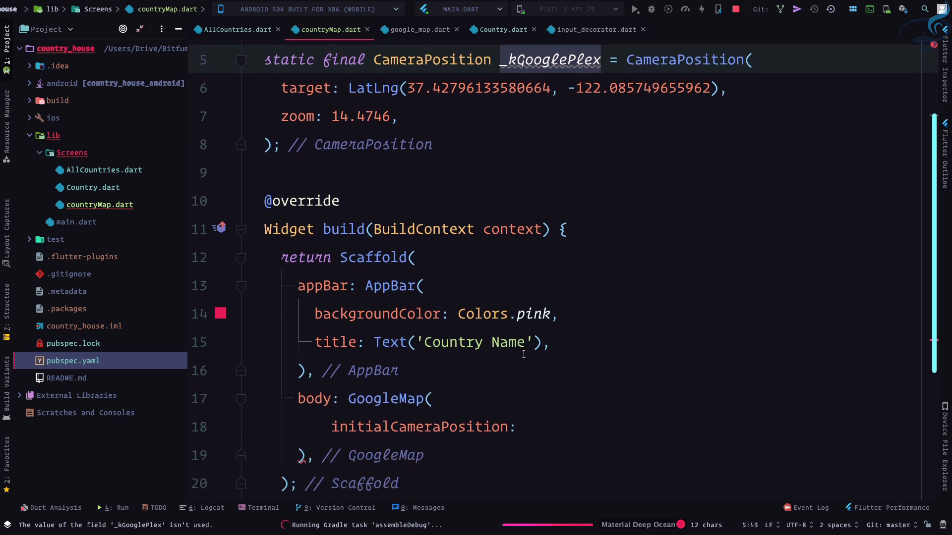
- Pass _kGooglePlex as initialCameraPosition and reformat the CountryMap code
{"action": "type", "text": "_kGooglePlex"}
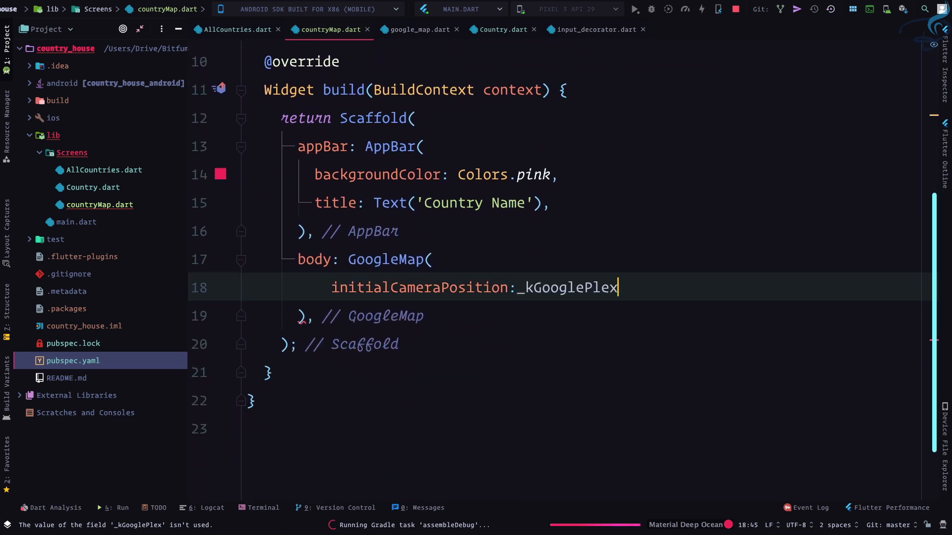
{"action": "key", "text": "ctrl+alt+l"}
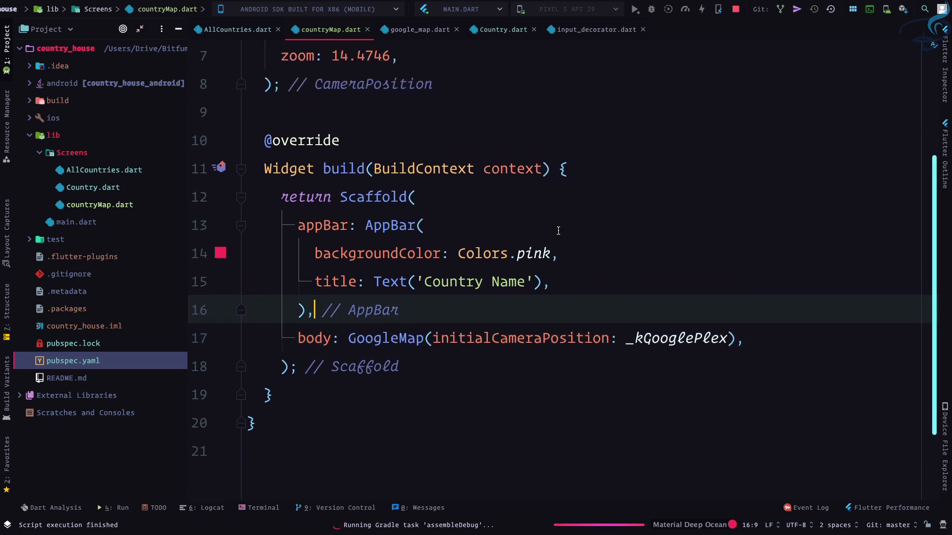
{"action": "scroll", "scroll_direction": "up", "scroll_amount": 3}
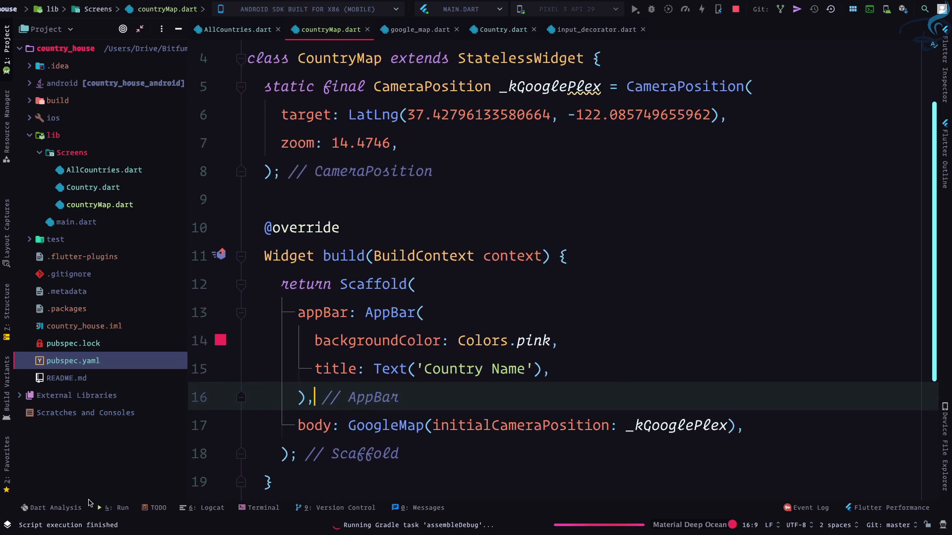
{"action": "left_click", "coordinate": [118, 507]}
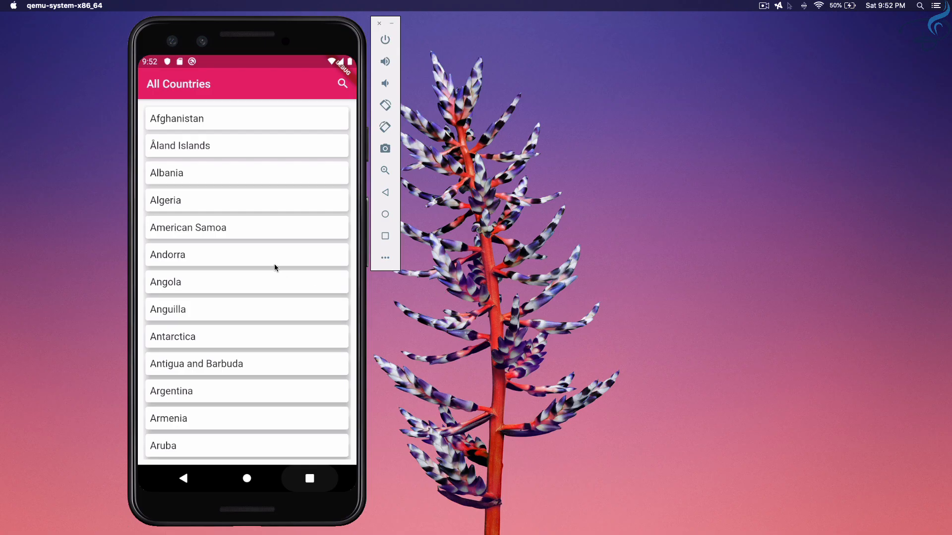
{"action": "mouse_move", "coordinate": [230, 241]}
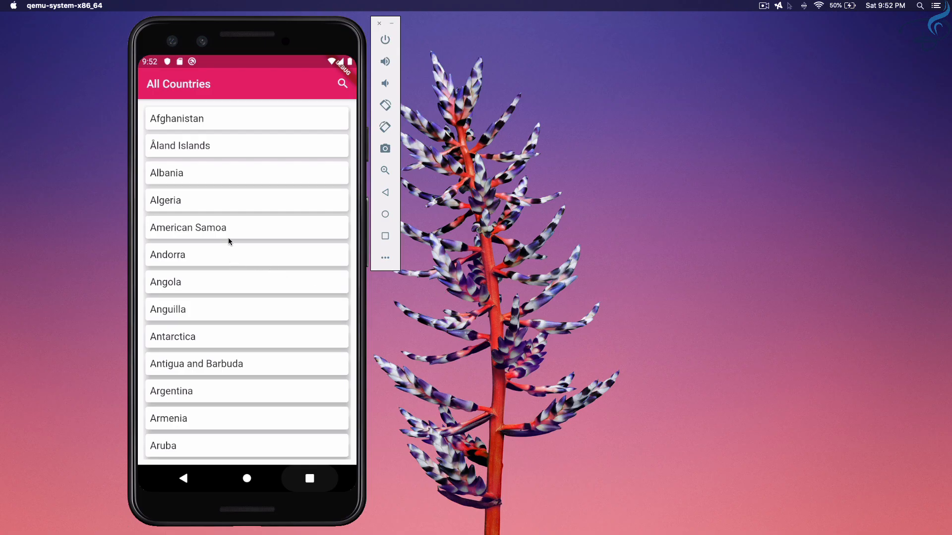
- Open American Samoa's Show on Map screen, triggering the initialCameraPosition != null assertion error
{"action": "left_click", "coordinate": [188, 227]}
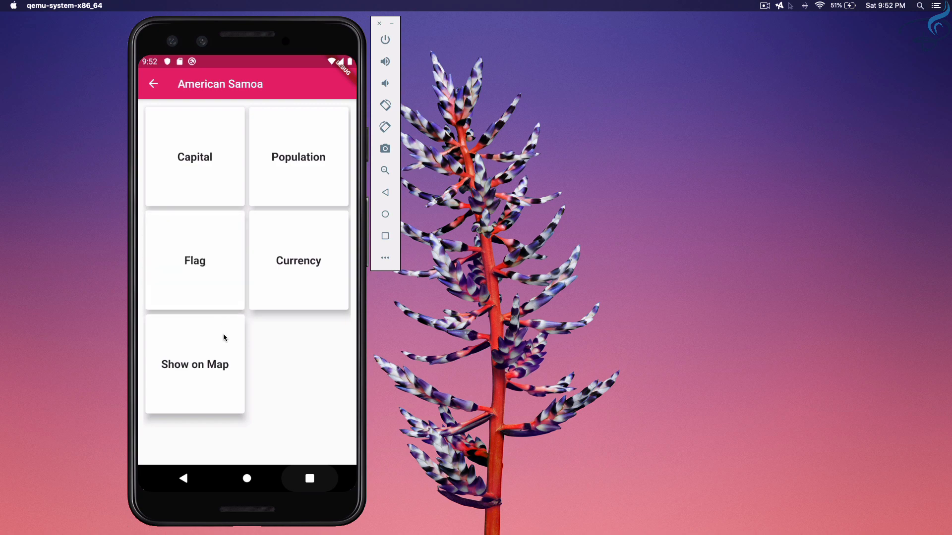
{"action": "mouse_move", "coordinate": [206, 387]}
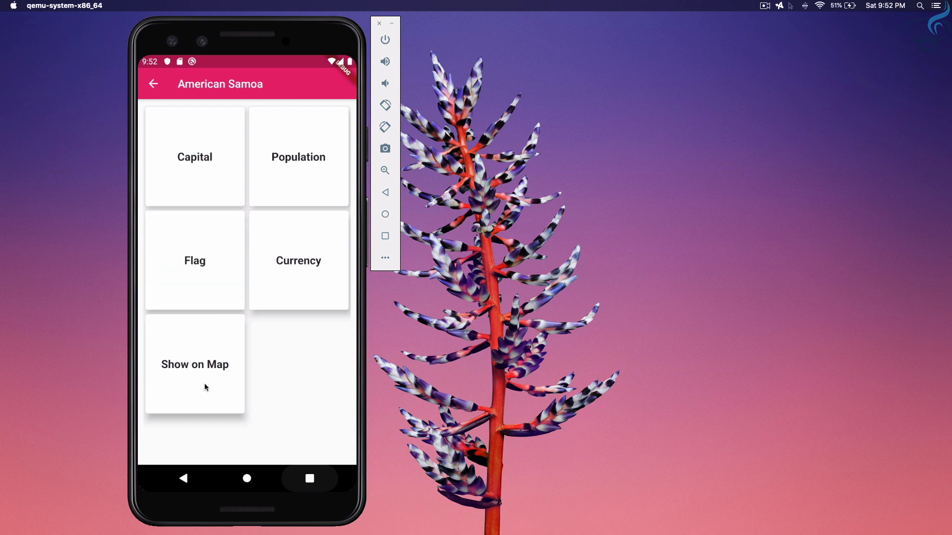
{"action": "left_click", "coordinate": [194, 364]}
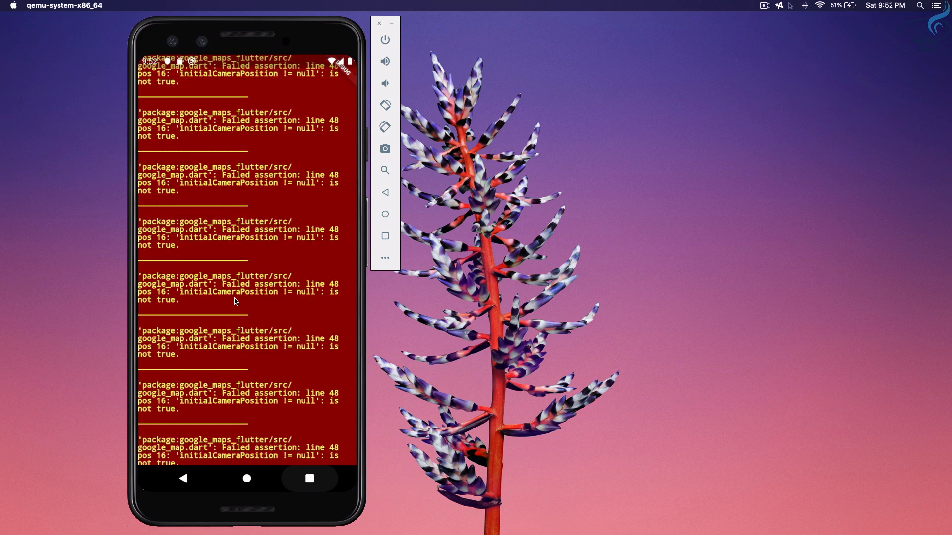
{"action": "mouse_move", "coordinate": [303, 297]}
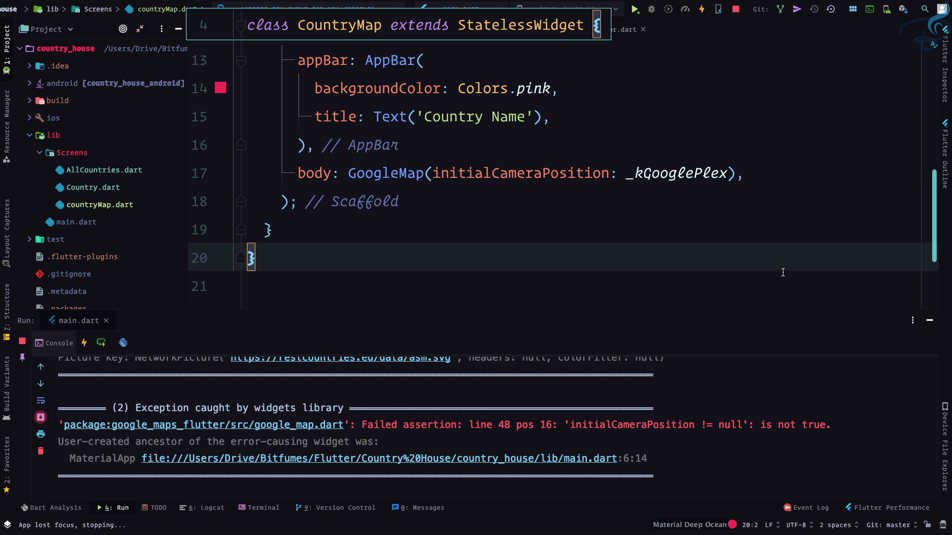
- Scroll through the pub.dev GoogleMap example to find the onMapCreated callback code
{"action": "scroll", "scroll_direction": "up", "scroll_amount": 3}
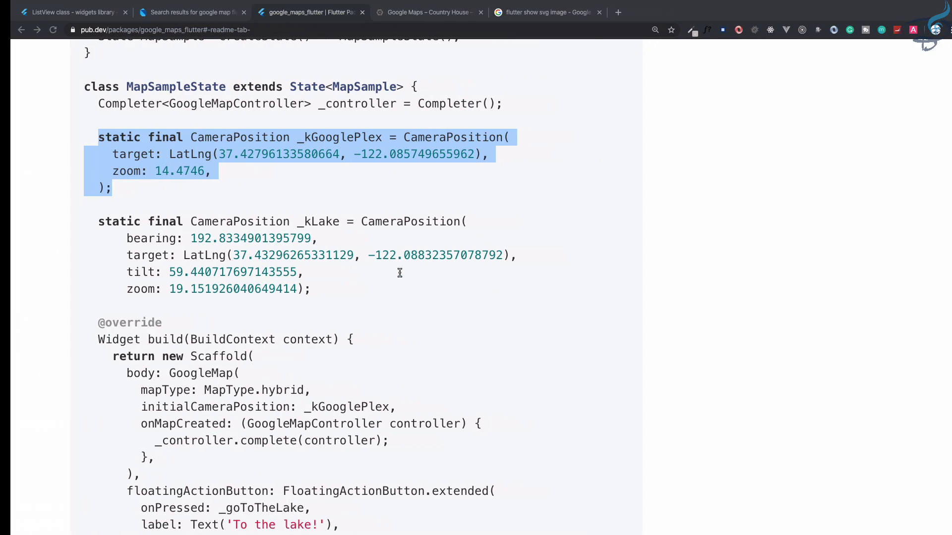
{"action": "scroll", "scroll_direction": "down", "scroll_amount": 3}
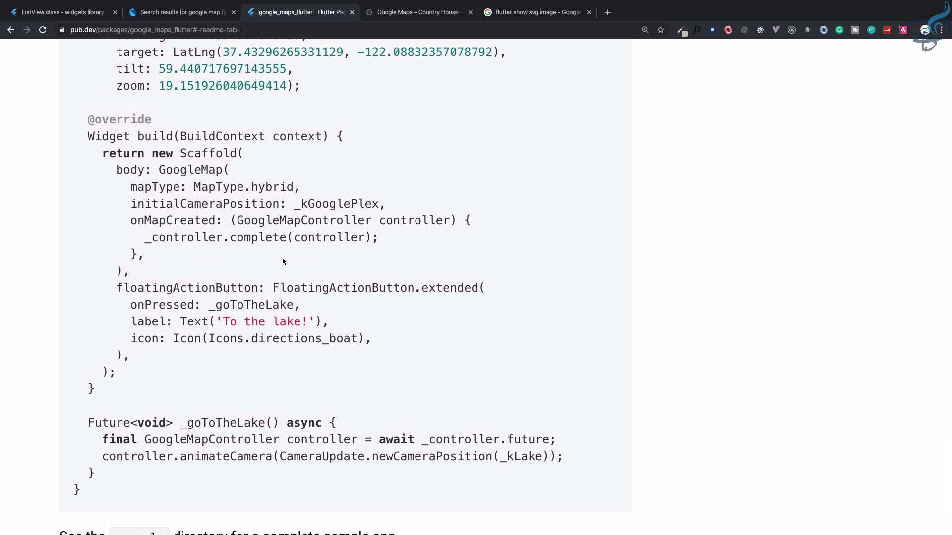
{"action": "mouse_move", "coordinate": [354, 201]}
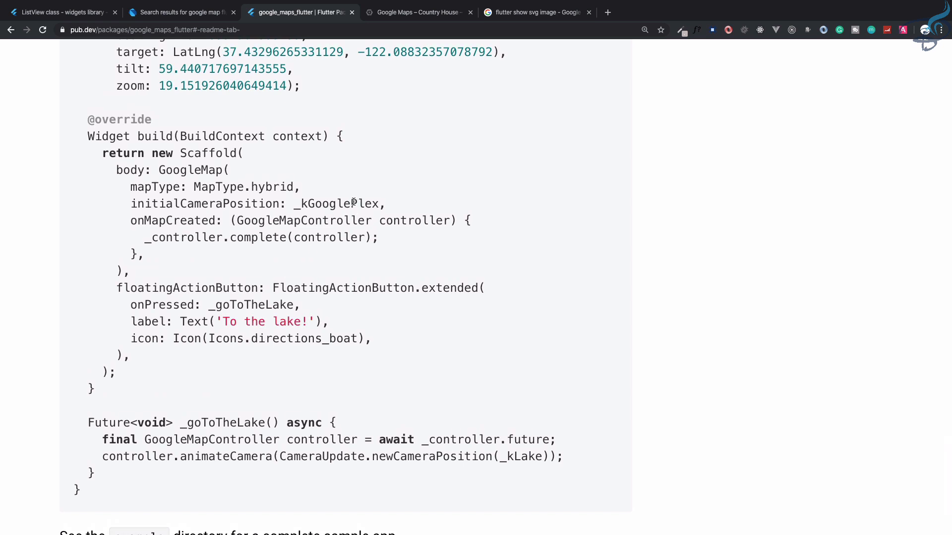
{"action": "mouse_move", "coordinate": [130, 220]}
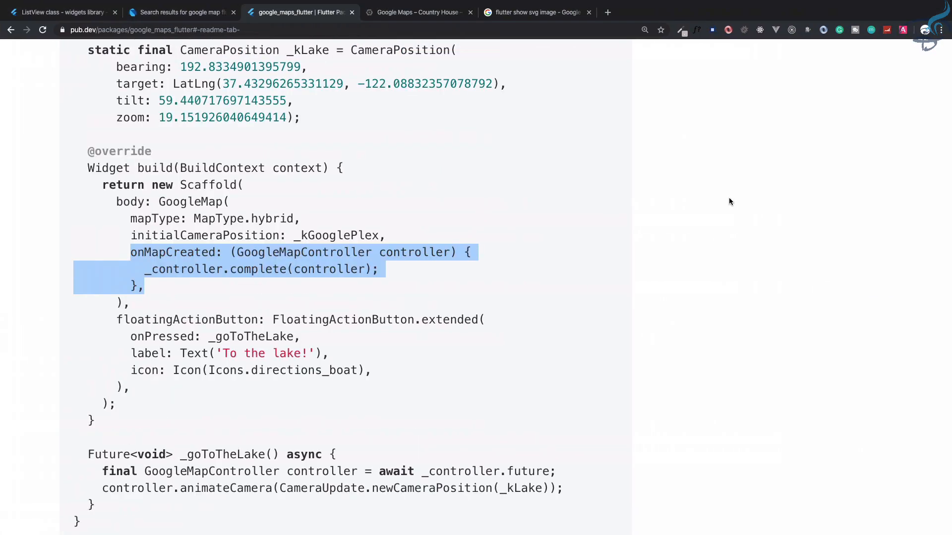
{"action": "scroll", "scroll_direction": "up", "scroll_amount": 3}
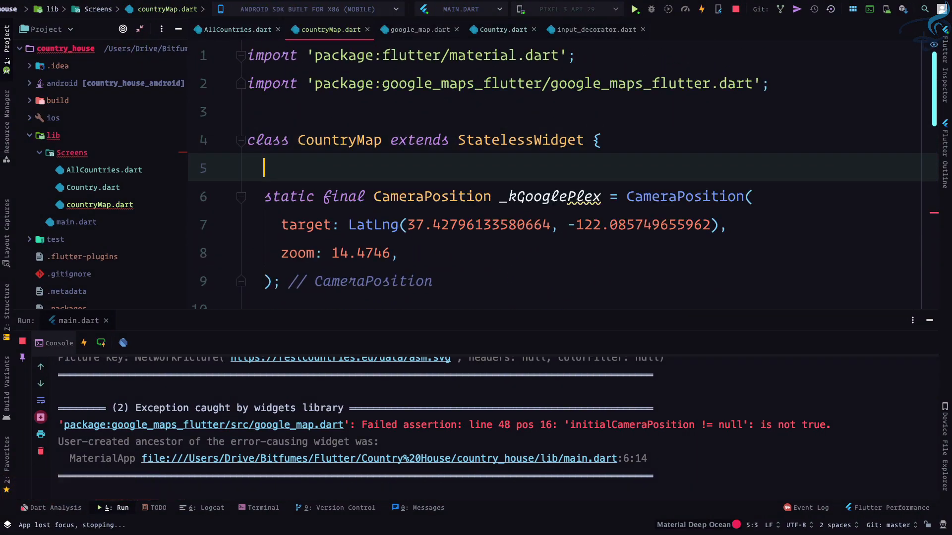
- Declare Completer<GoogleMapController> _controller = Completer(); inside the CountryMap class
{"action": "type", "text": "Completer<GoogleMapController> _controller = Completer();"}
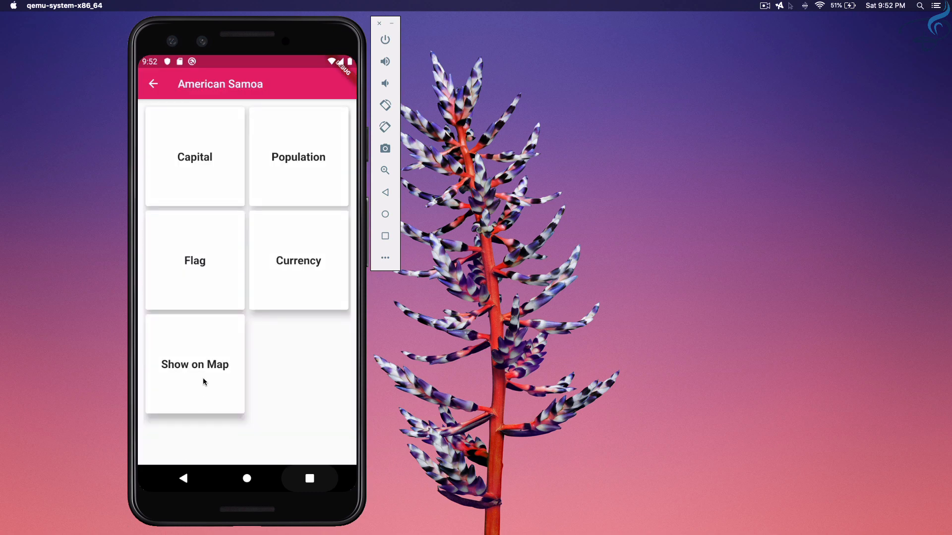
- Tap American Samoa's Show on Map card to reopen the map screen
{"action": "left_click", "coordinate": [194, 364]}
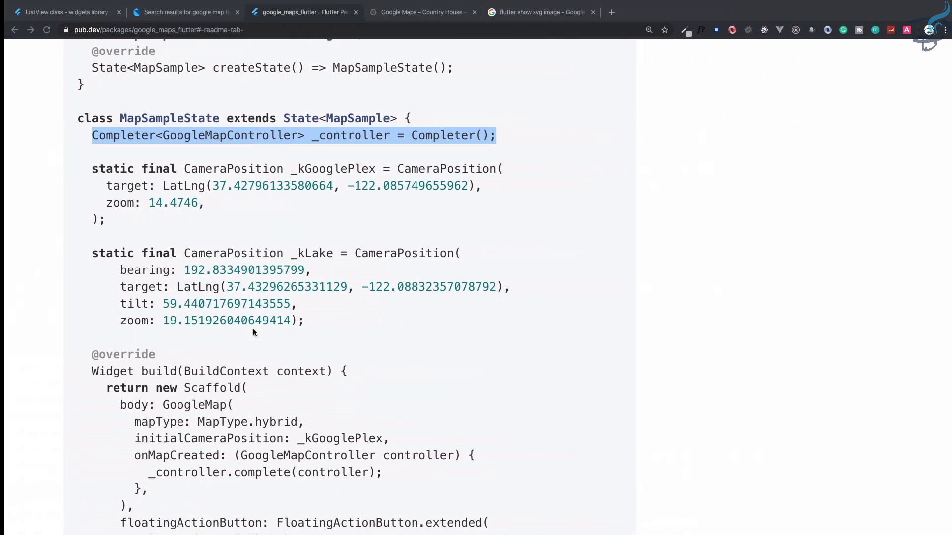
- Open the google_maps_flutter Readme and scroll to the Android API-key manifest instructions
{"action": "scroll", "scroll_direction": "up", "scroll_amount": 3}
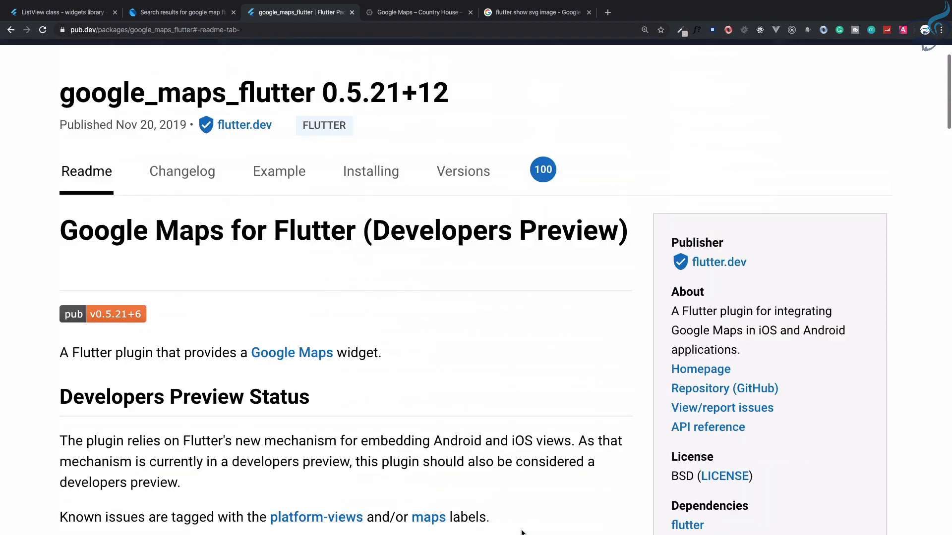
{"action": "left_click", "coordinate": [370, 171]}
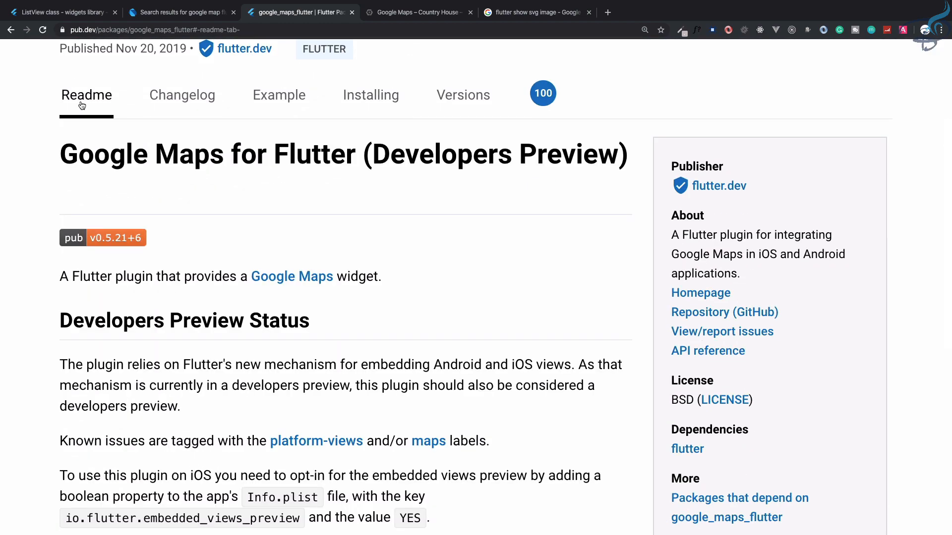
{"action": "scroll", "scroll_direction": "down", "scroll_amount": 3}
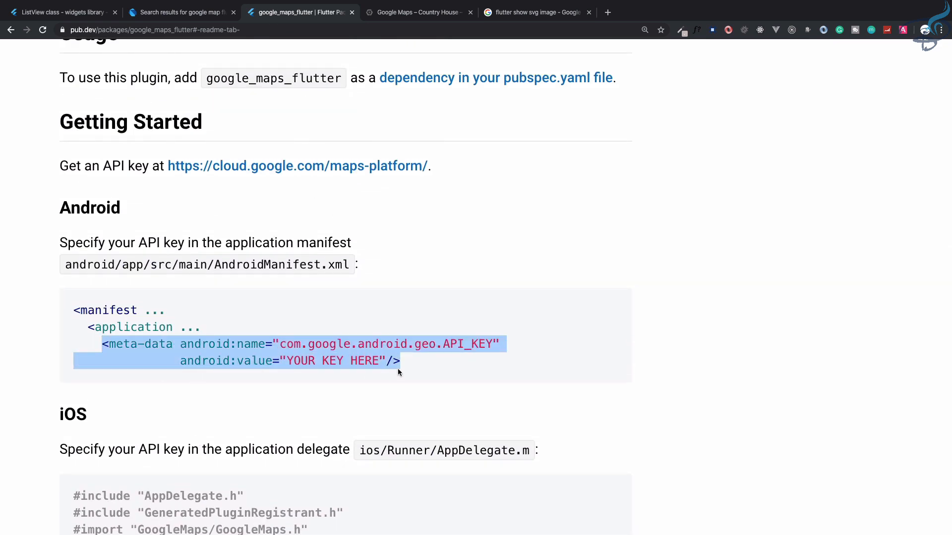
{"action": "scroll", "scroll_direction": "down", "scroll_amount": 3}
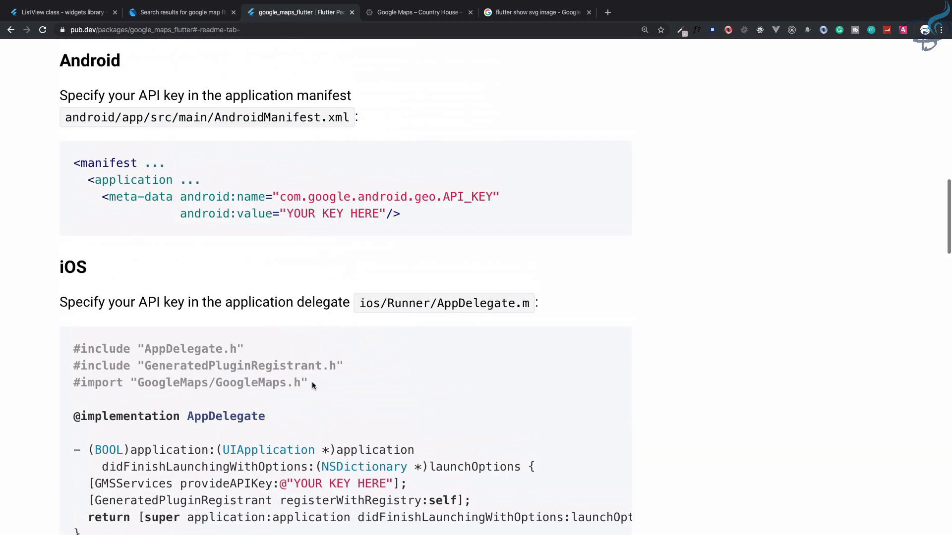
{"action": "scroll", "scroll_direction": "down", "scroll_amount": 3}
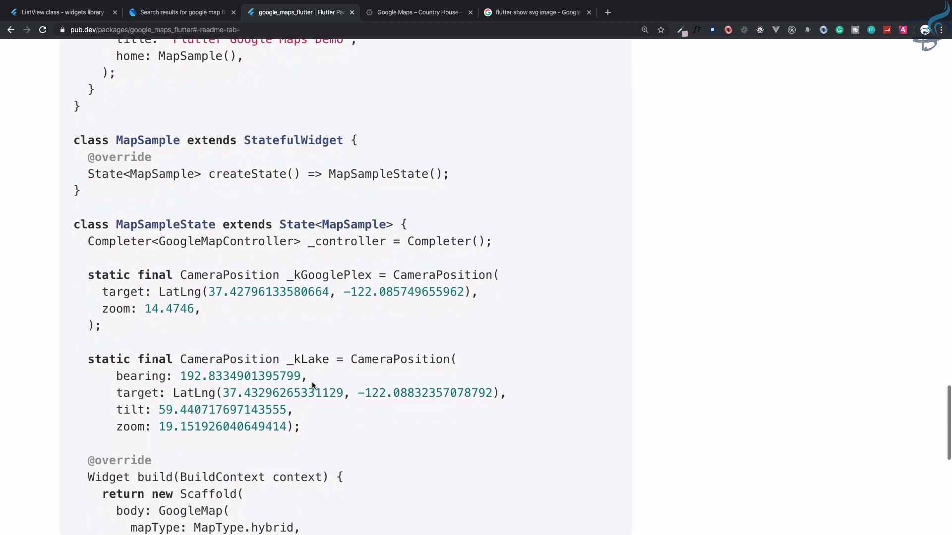